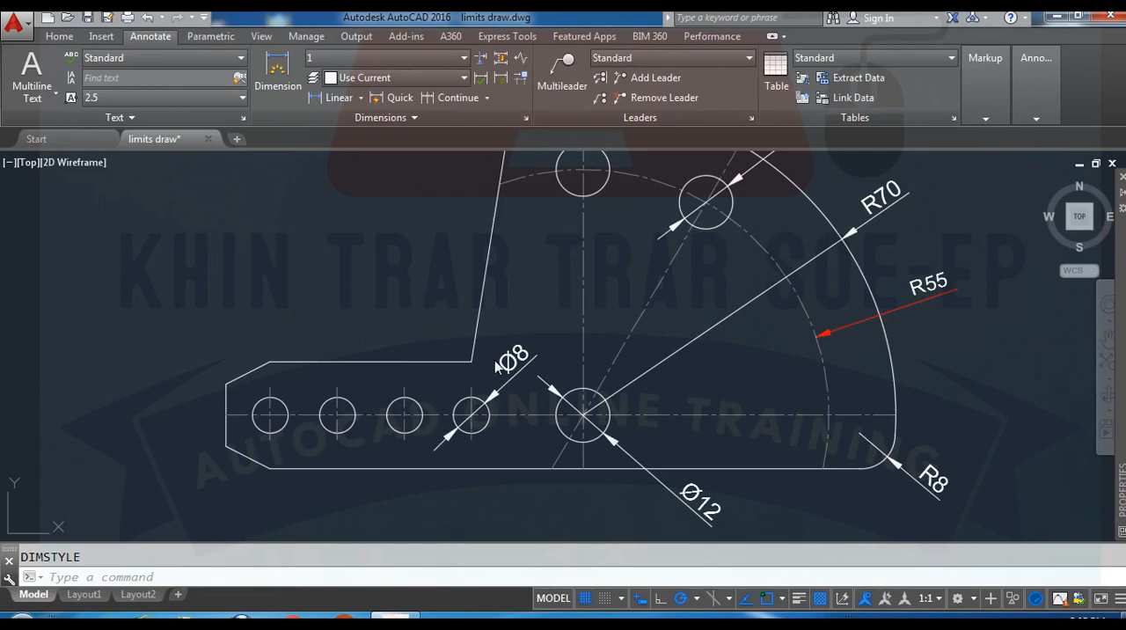
mouse_move(347, 195)
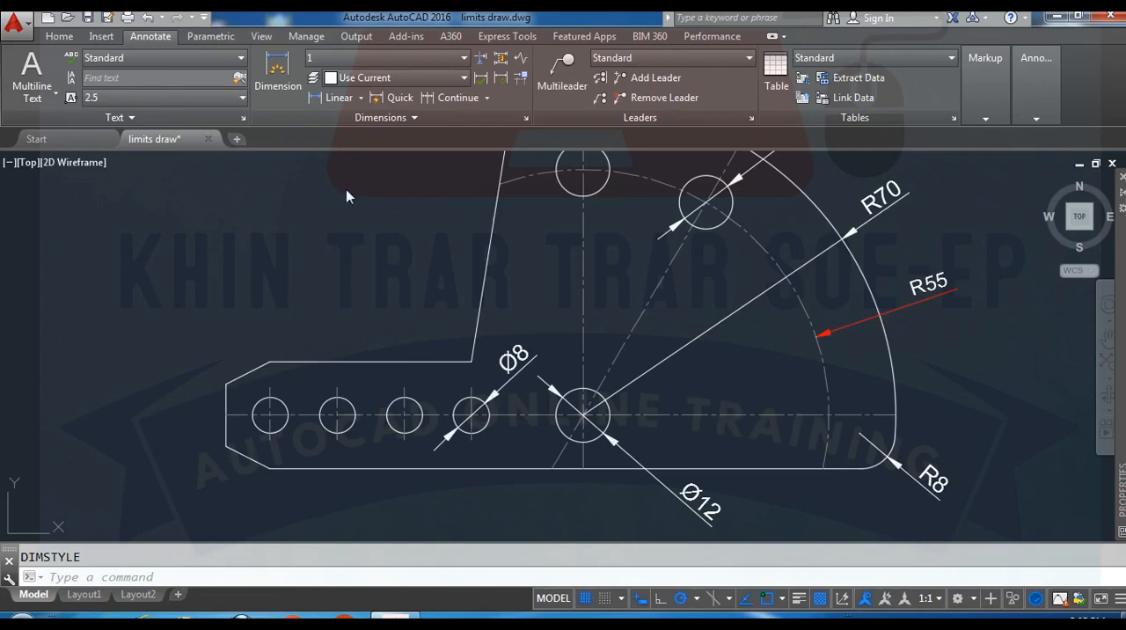
mouse_move(169, 42)
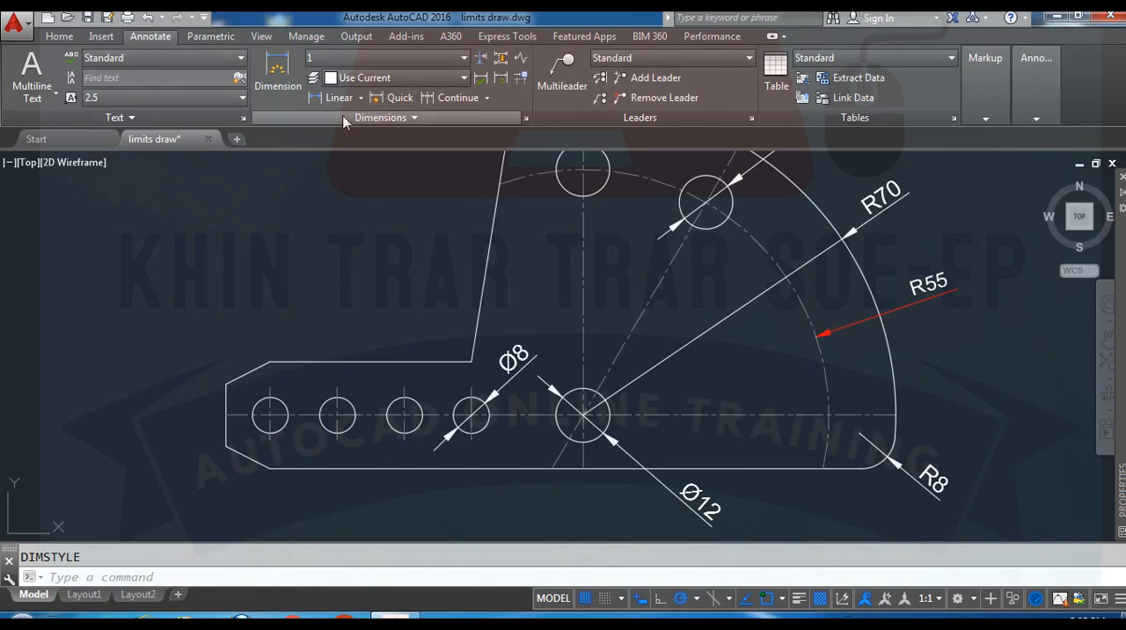
mouse_move(413, 121)
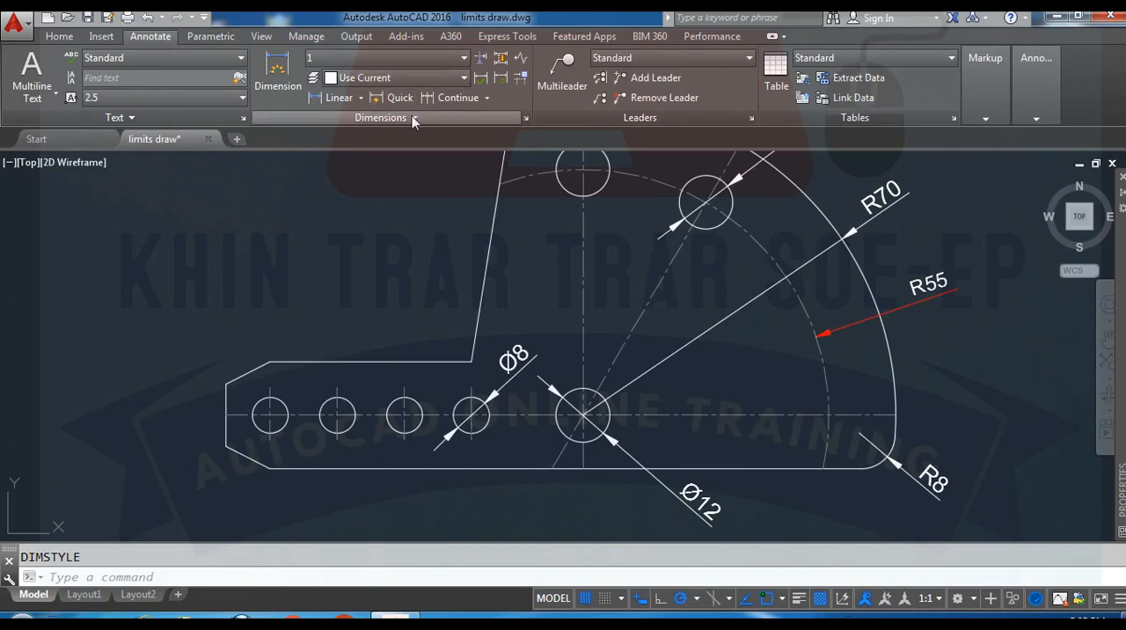
mouse_move(337, 97)
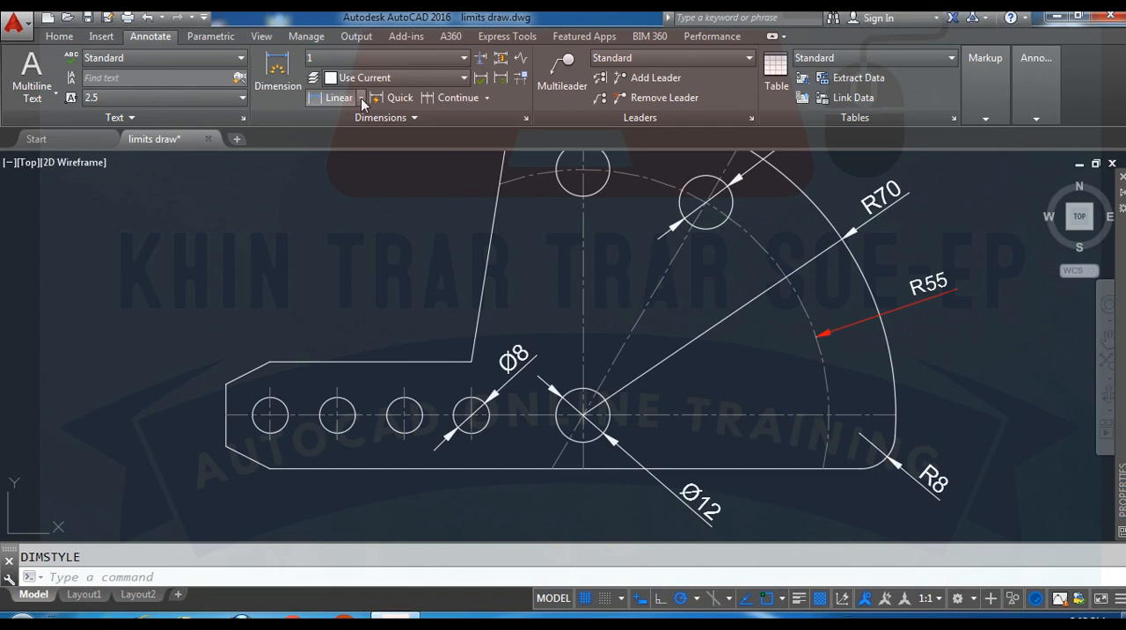
Step: Open the dimension type list while zooming in on the row of small holes
left_click(360, 98)
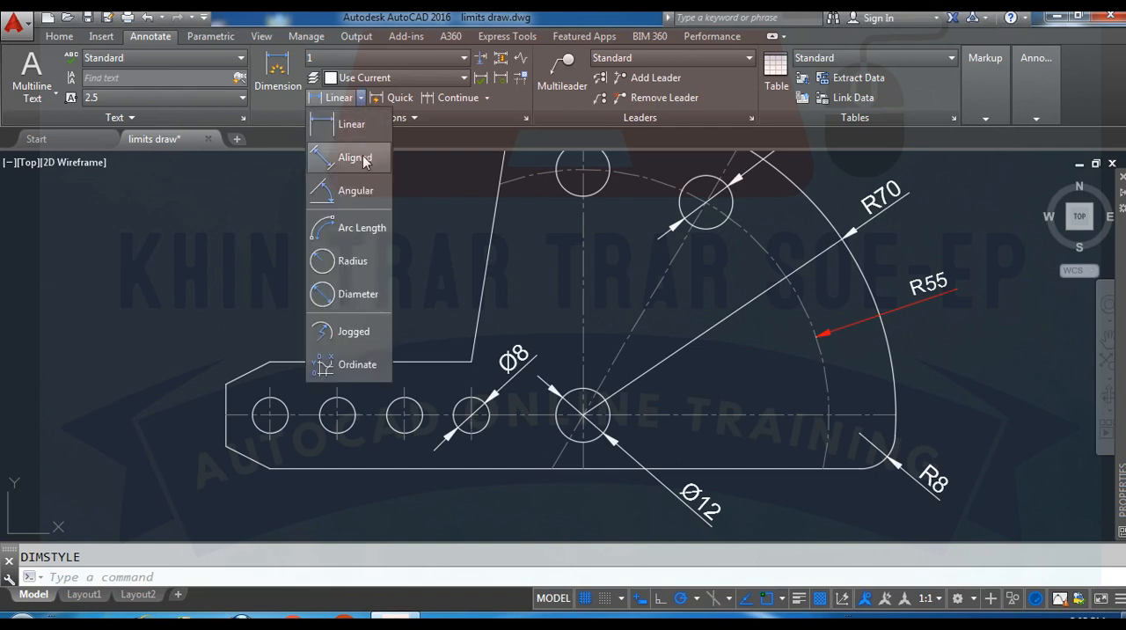
mouse_move(355, 190)
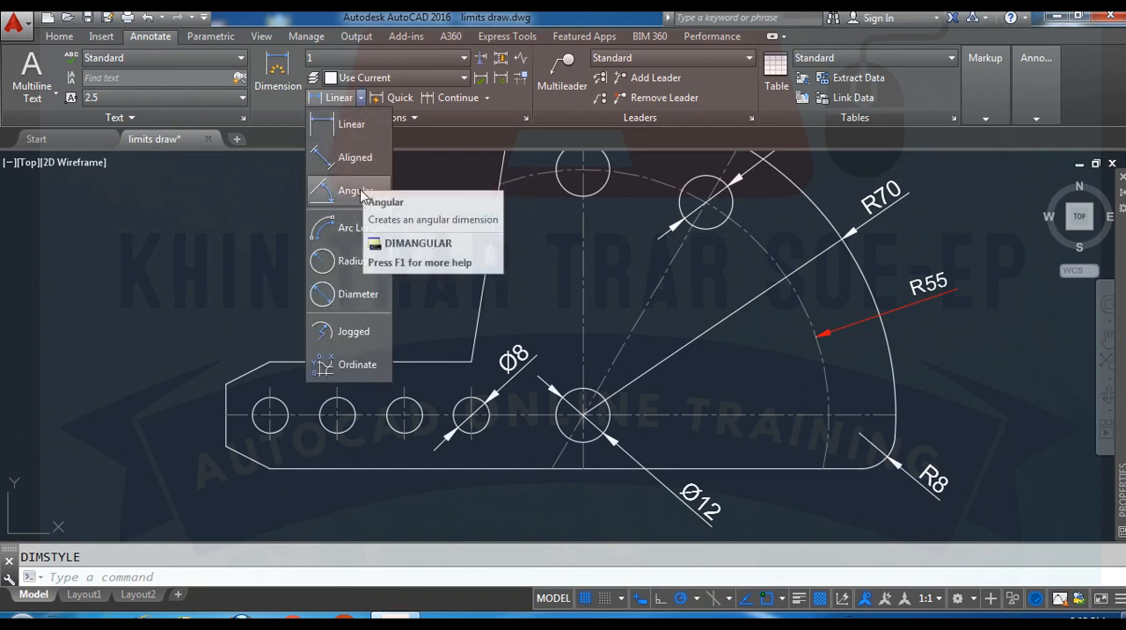
mouse_move(358, 294)
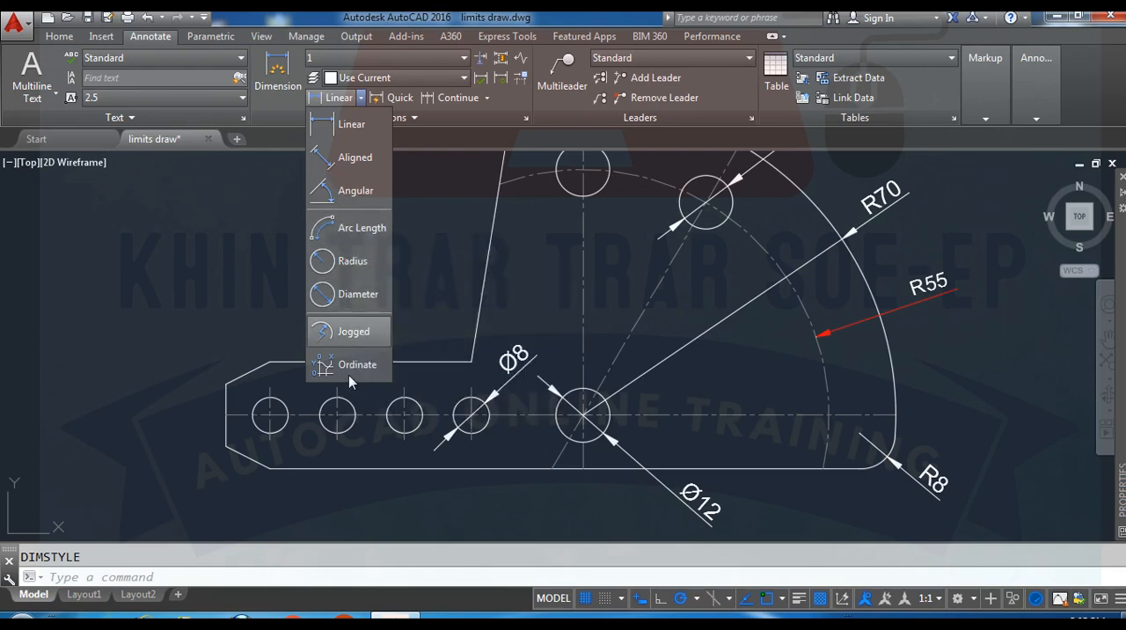
mouse_move(355, 190)
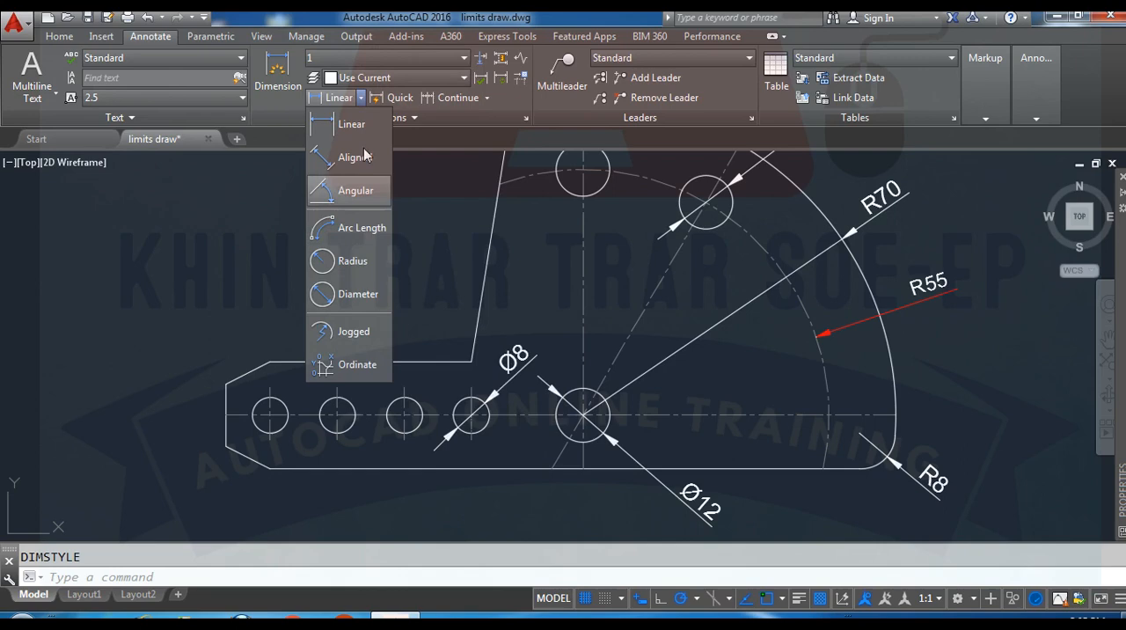
mouse_move(362, 256)
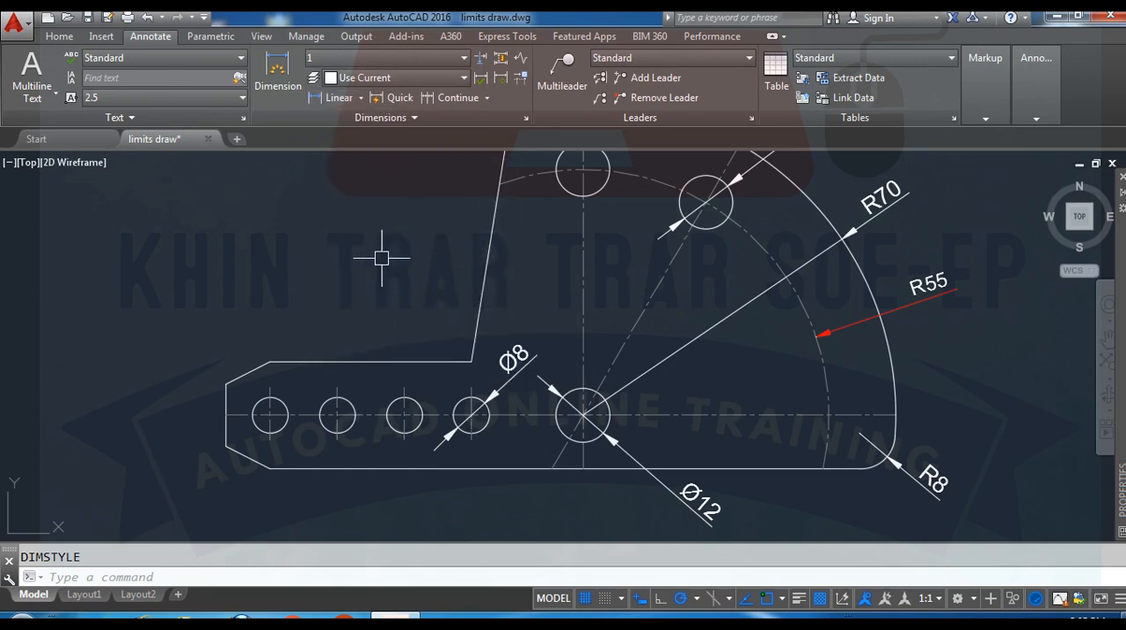
mouse_move(374, 193)
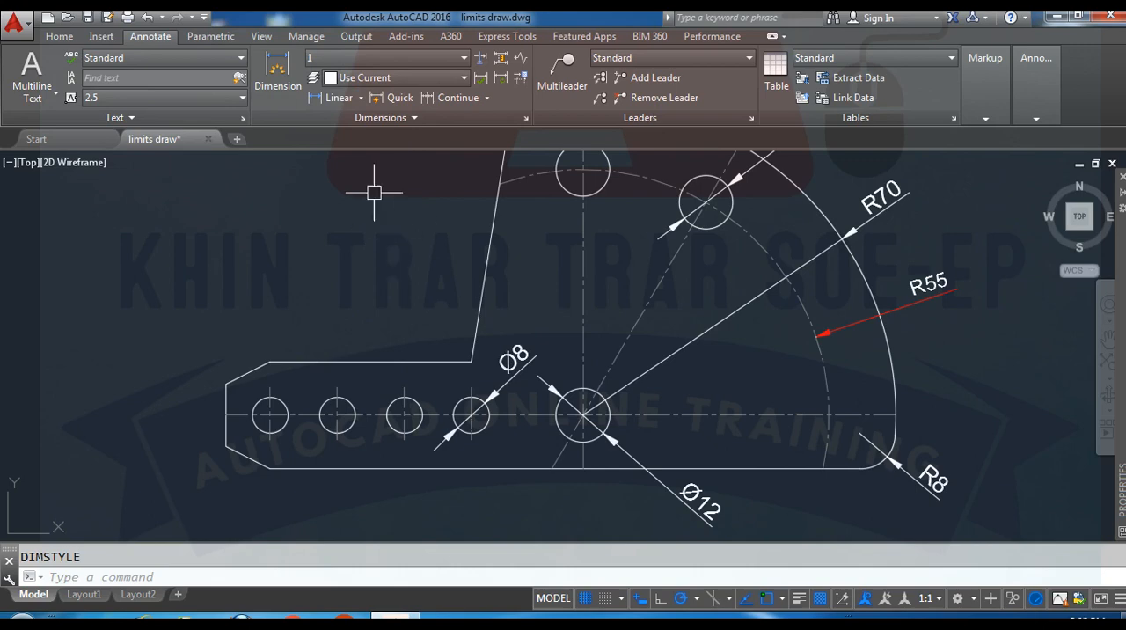
mouse_move(389, 262)
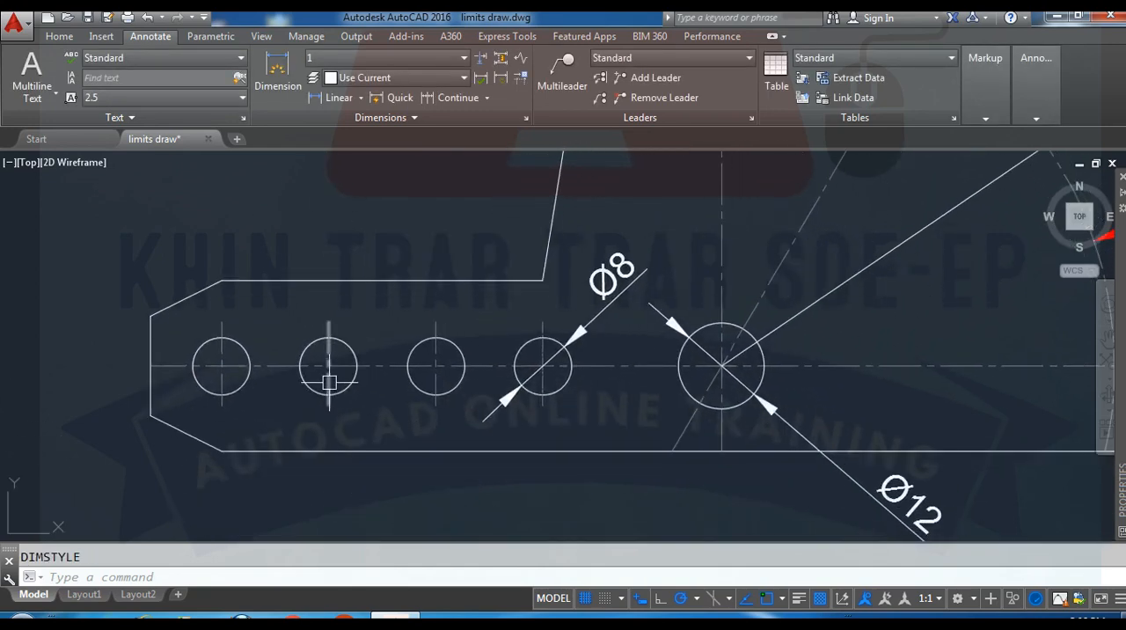
mouse_move(385, 407)
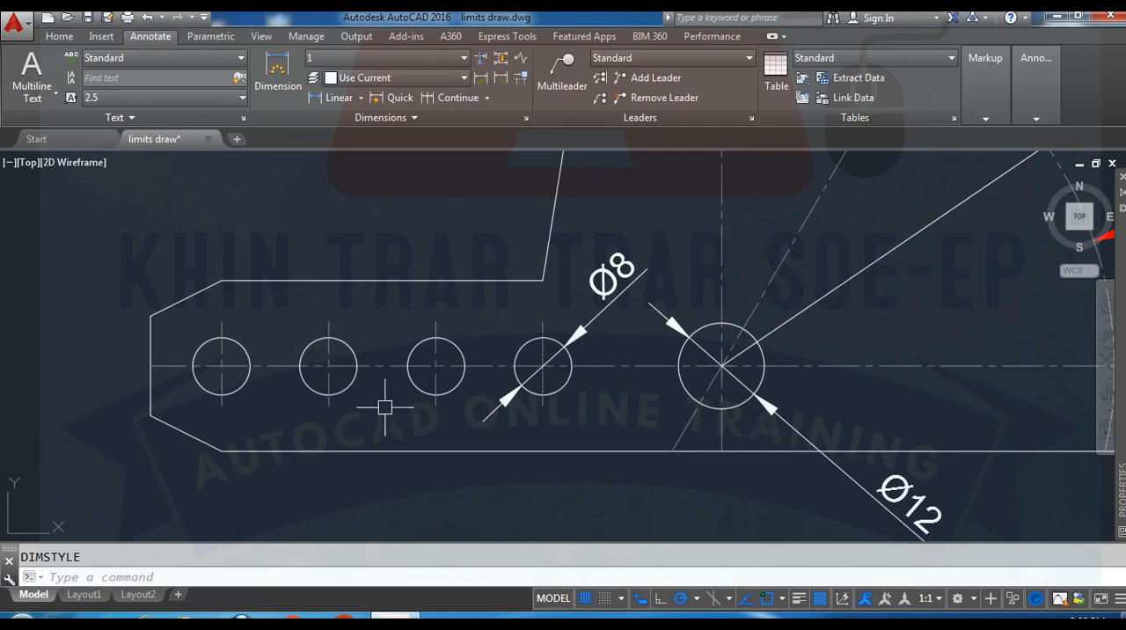
mouse_move(431, 404)
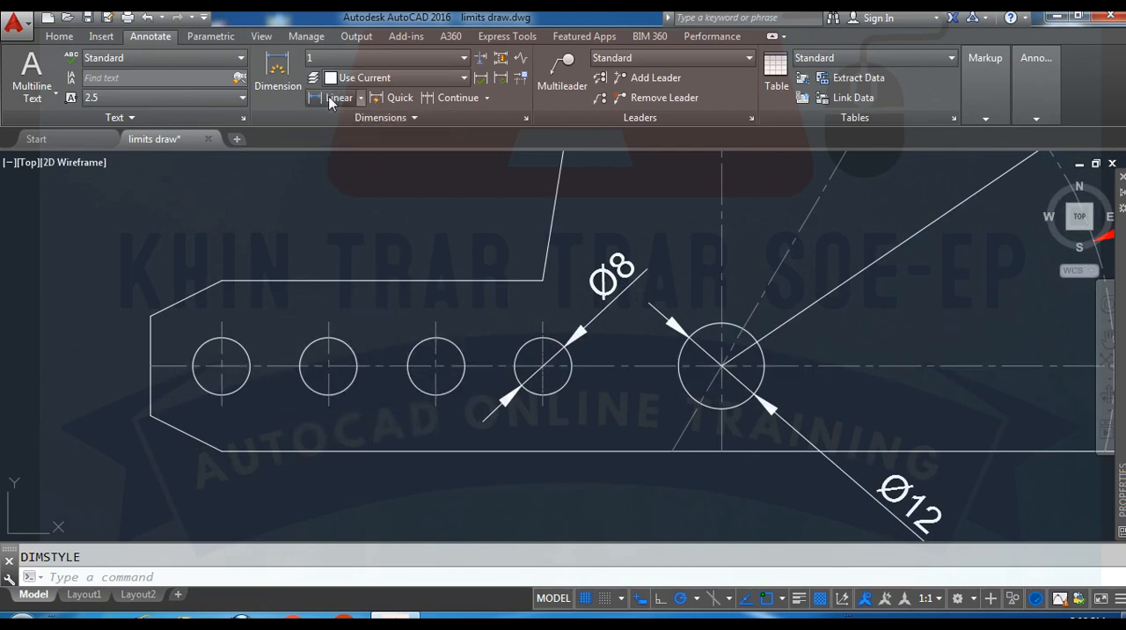
Step: Add a 15 linear dimension between the second and third small hole centres
left_click(336, 98)
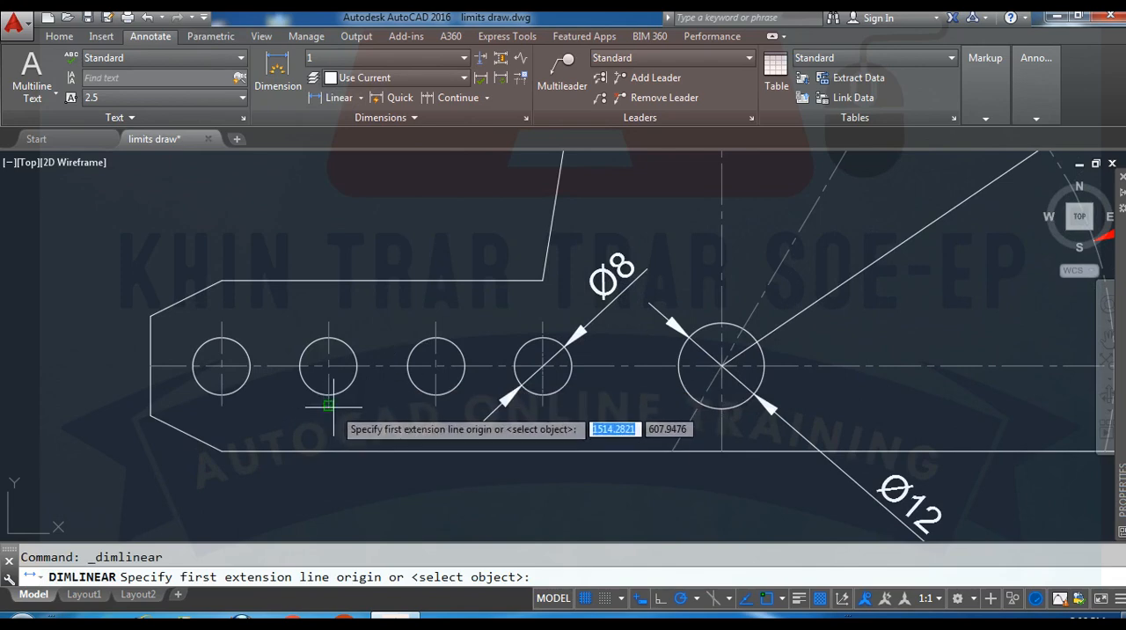
left_click(326, 405)
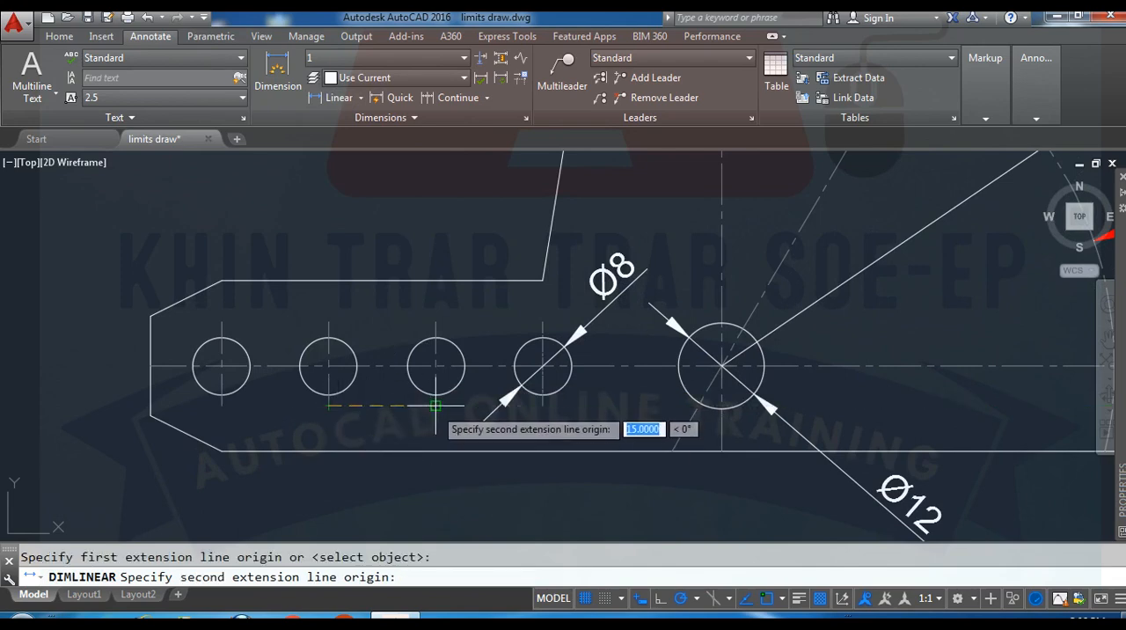
left_click(515, 497)
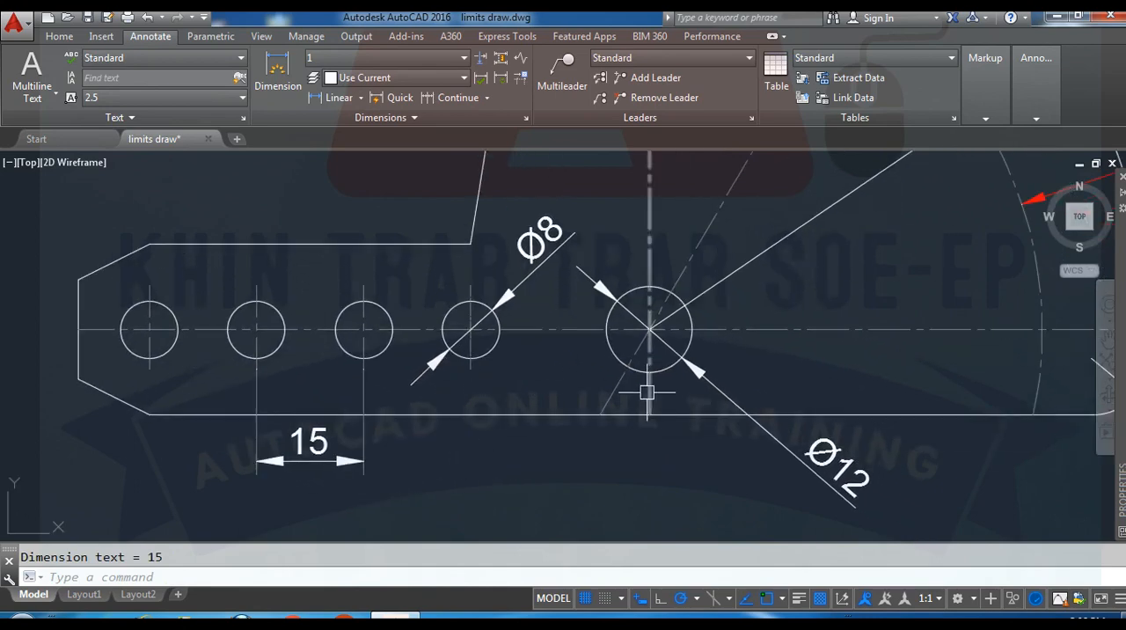
mouse_move(339, 97)
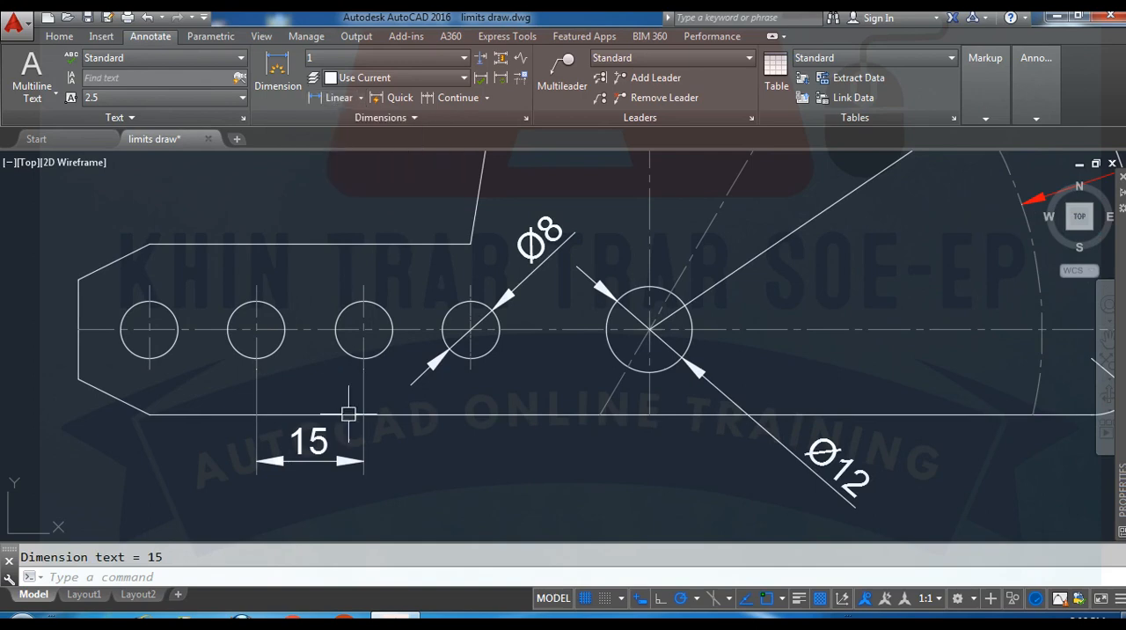
mouse_move(414, 466)
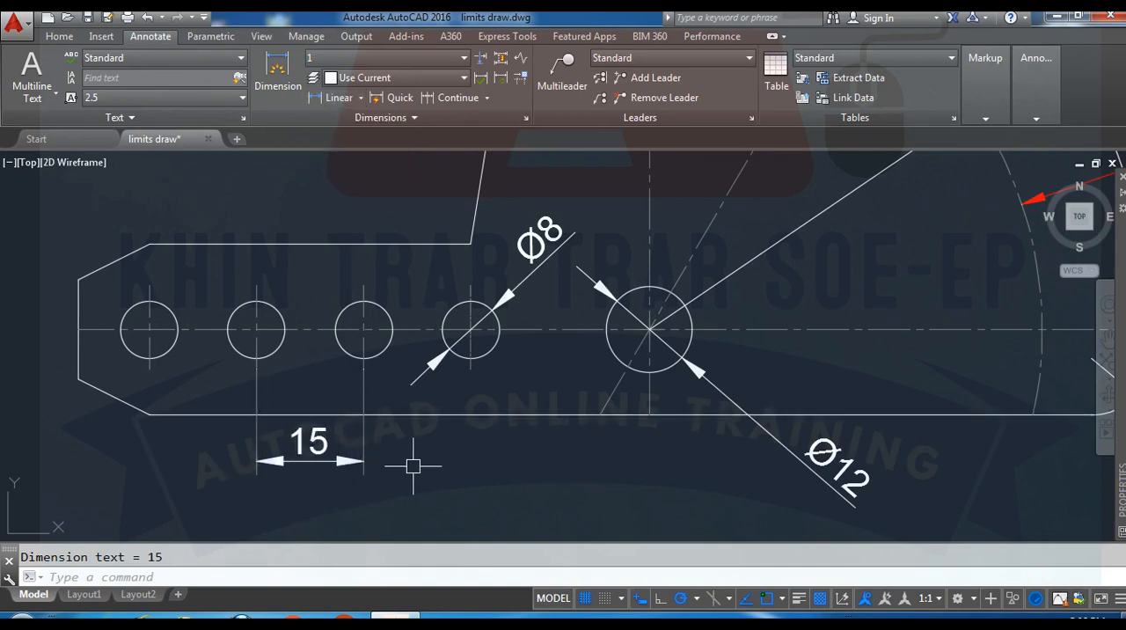
Step: Place a 25 linear dimension from the fourth hole centre to the Ø12 centre
left_click(337, 98)
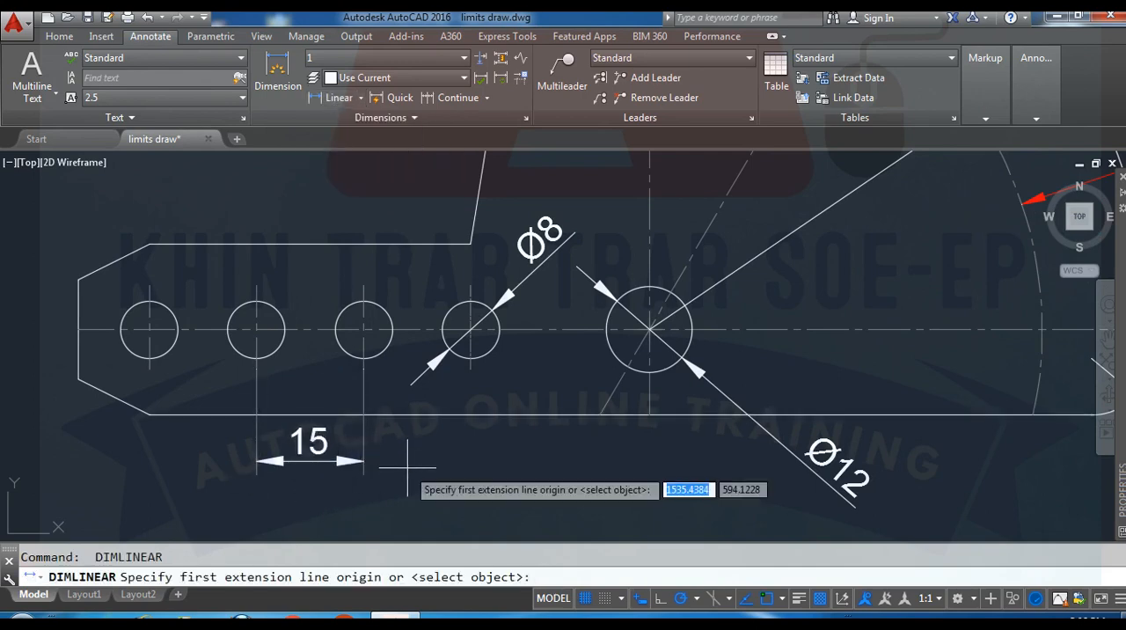
mouse_move(481, 368)
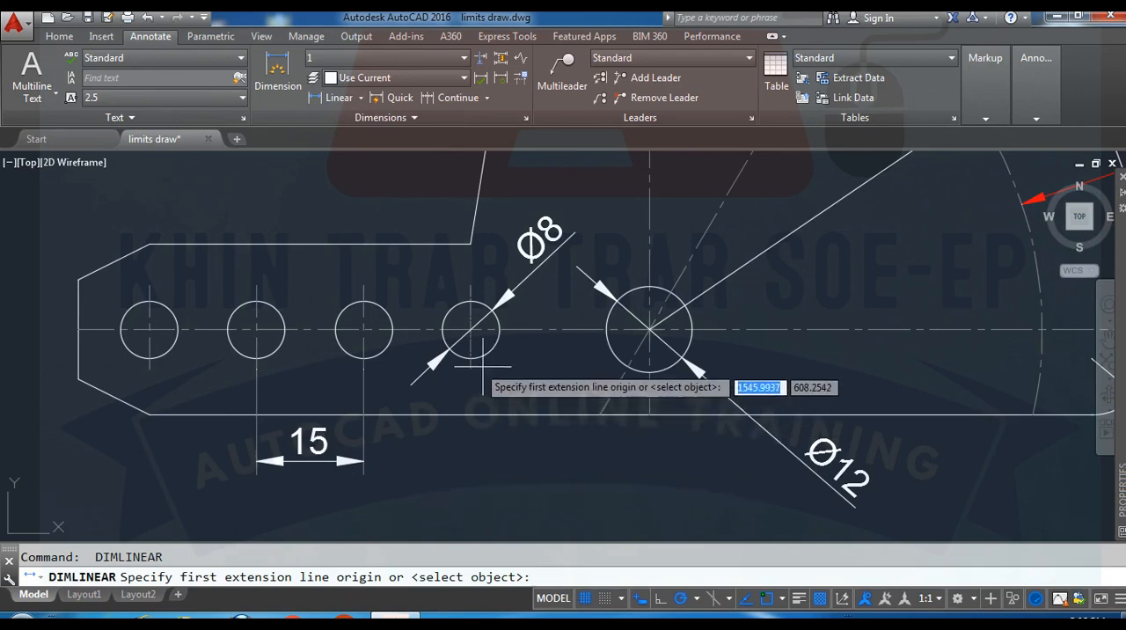
left_click(470, 369)
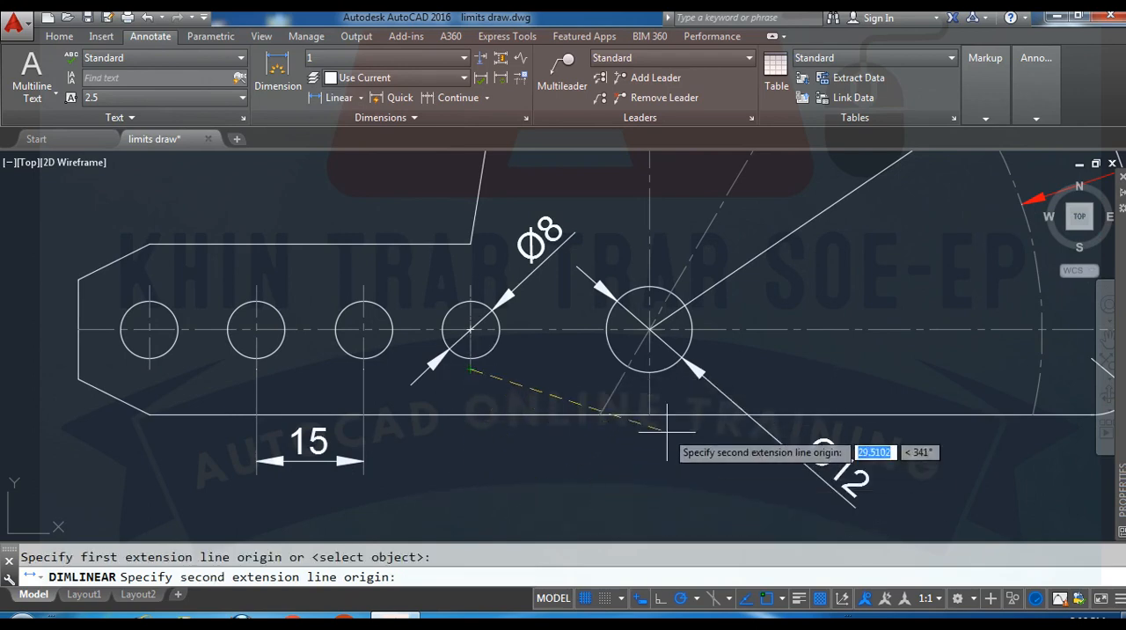
mouse_move(649, 330)
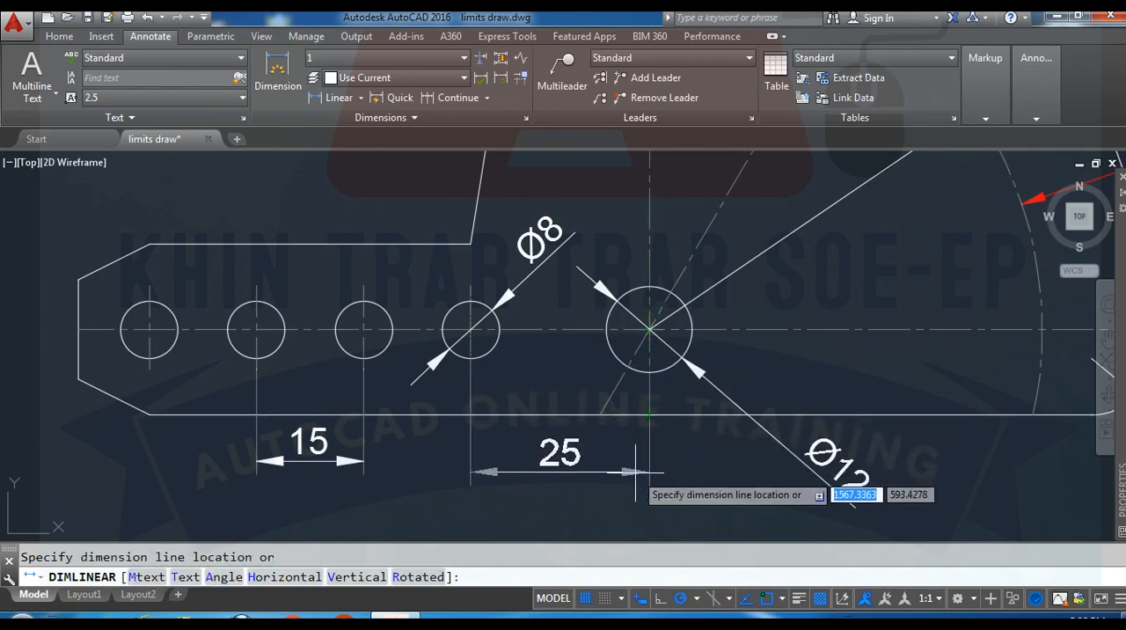
left_click(646, 450)
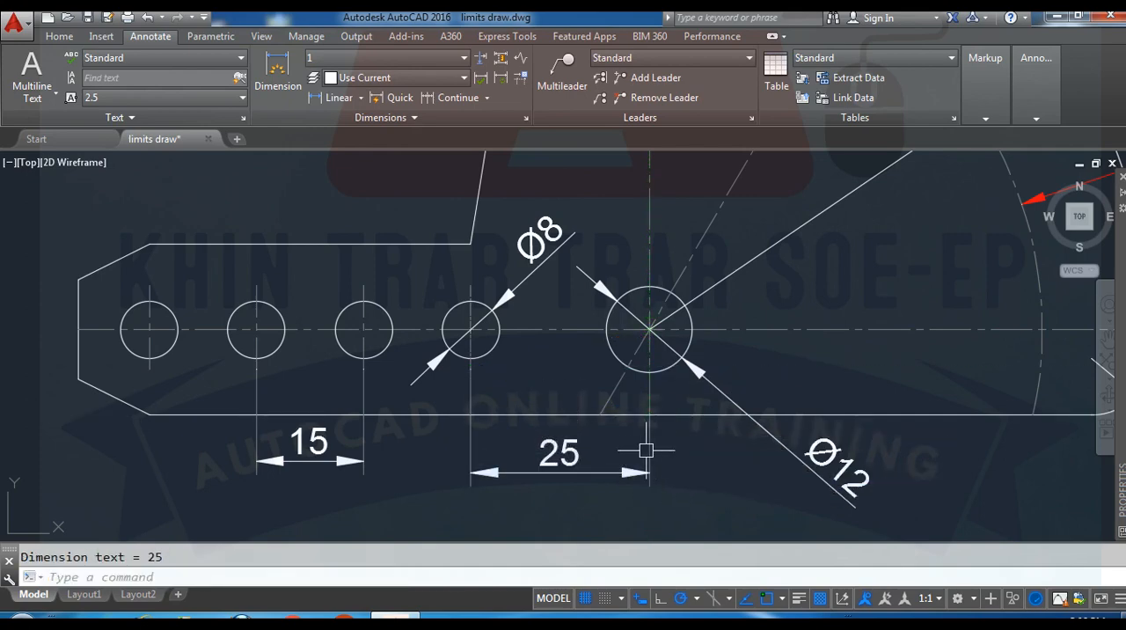
mouse_move(651, 337)
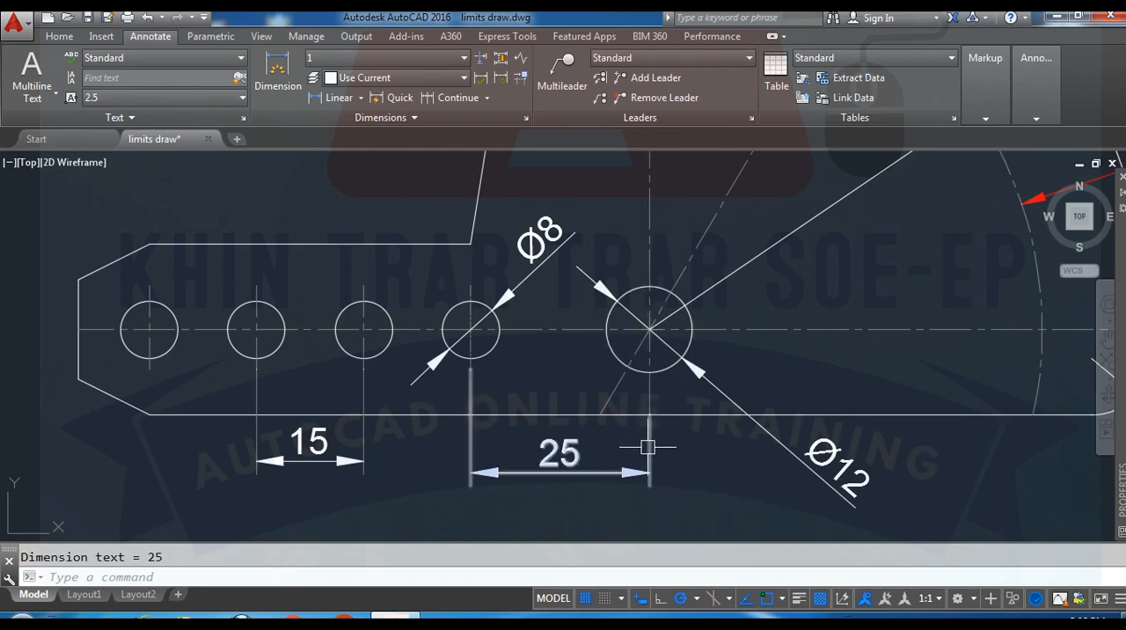
mouse_move(645, 473)
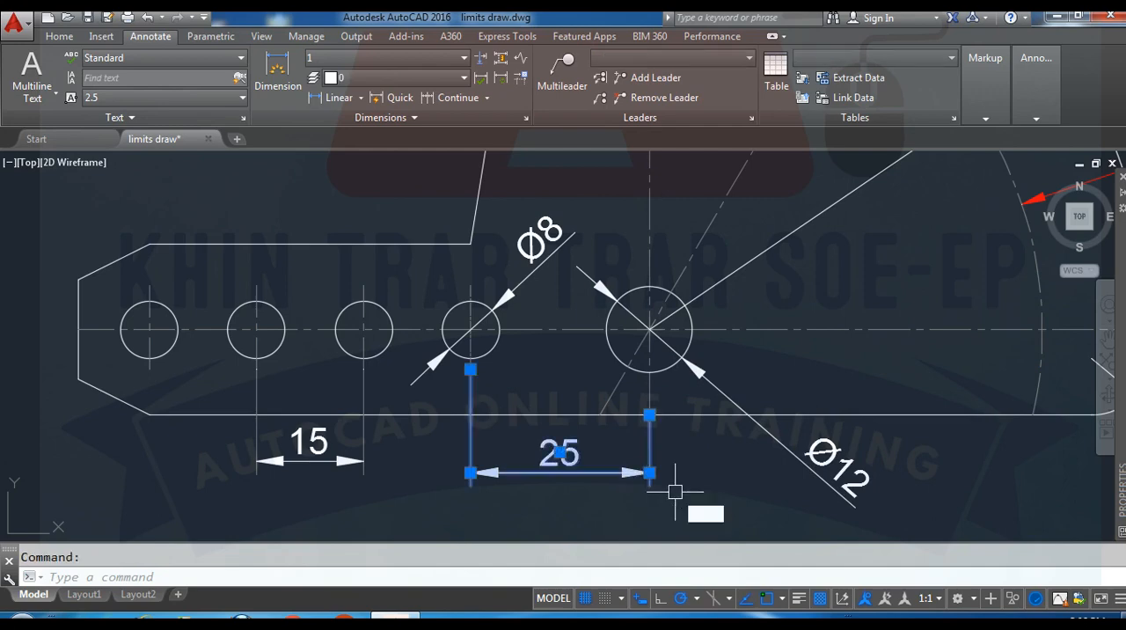
Step: Erase the 25 dimension, then pick the fourth hole and Ø12 centres again before cancelling
left_click(338, 96)
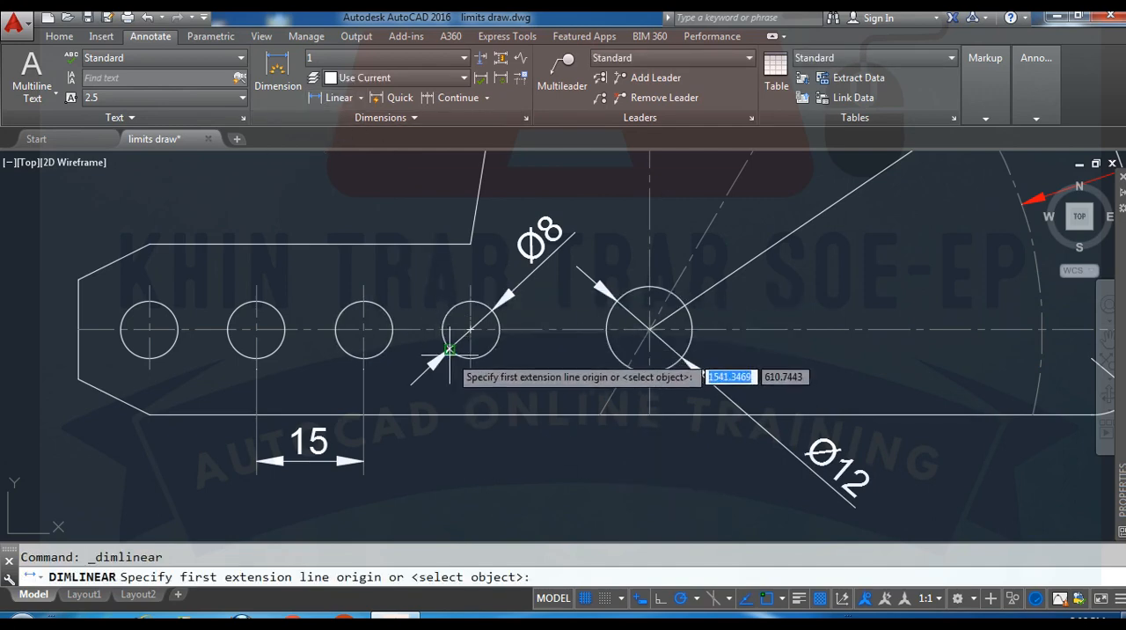
left_click(471, 330)
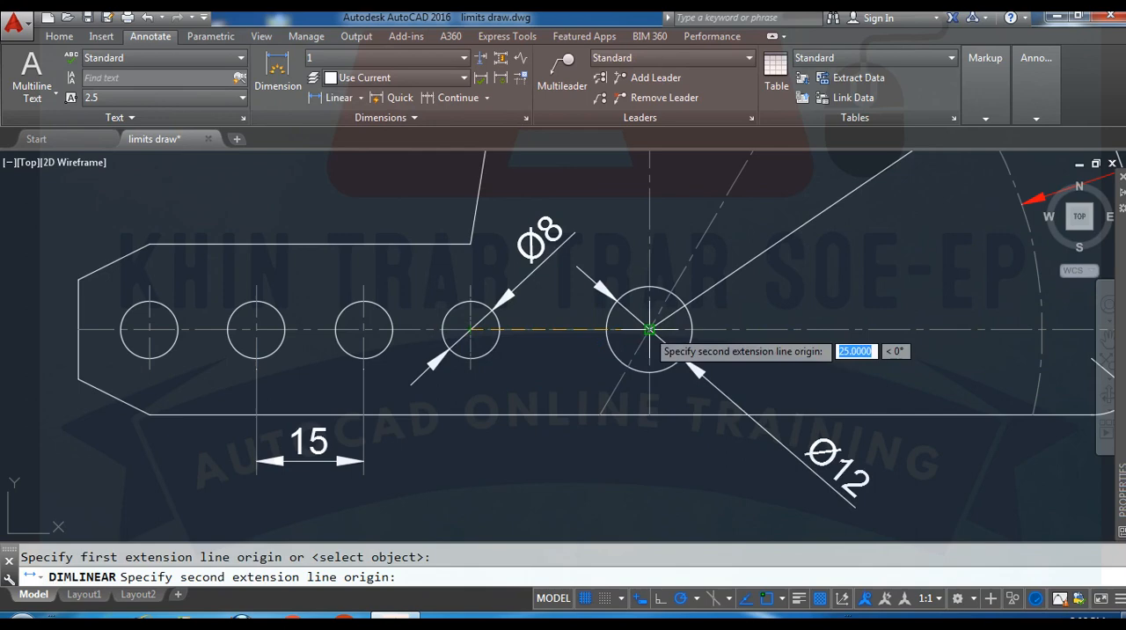
left_click(475, 382)
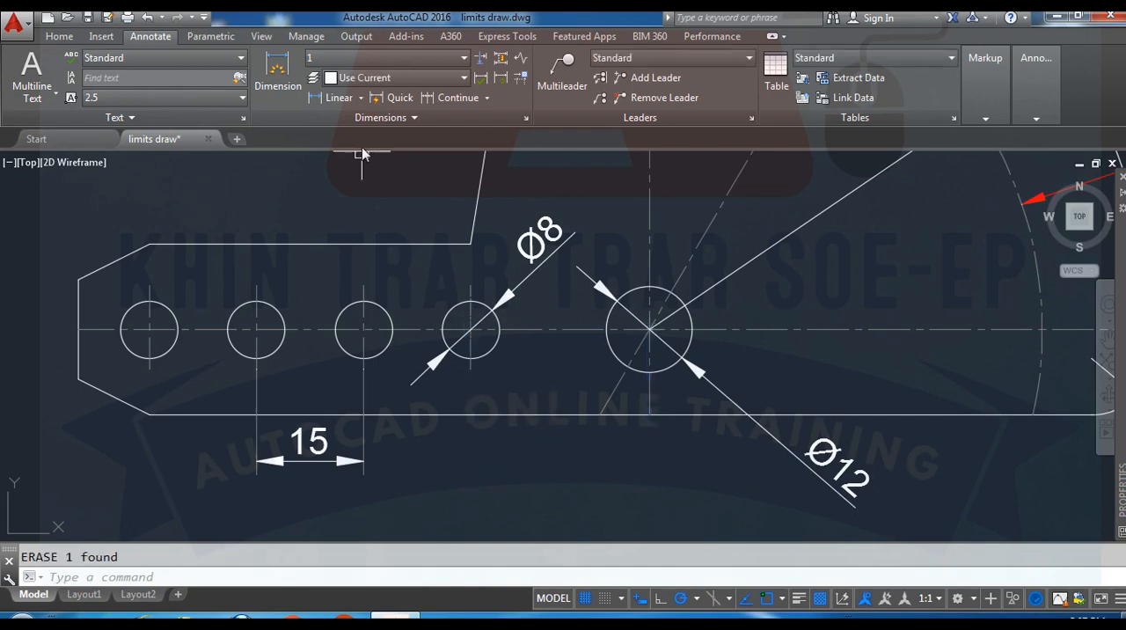
Step: Redraw the 25 dimension below the plate from the fourth hole to the Ø12 centre
left_click(339, 98)
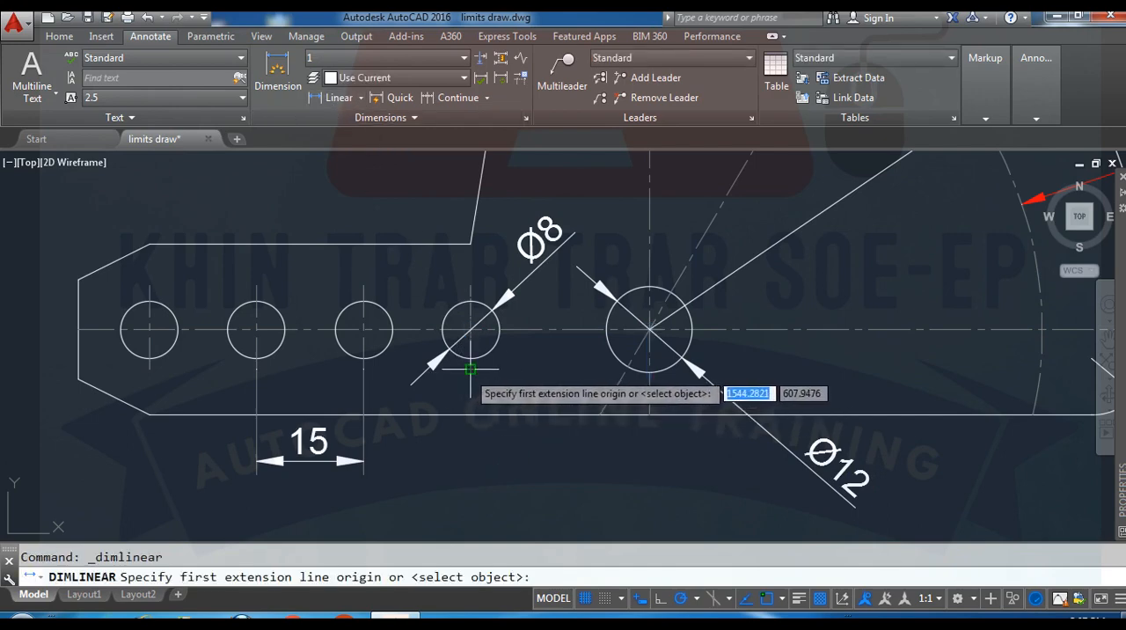
left_click(470, 369)
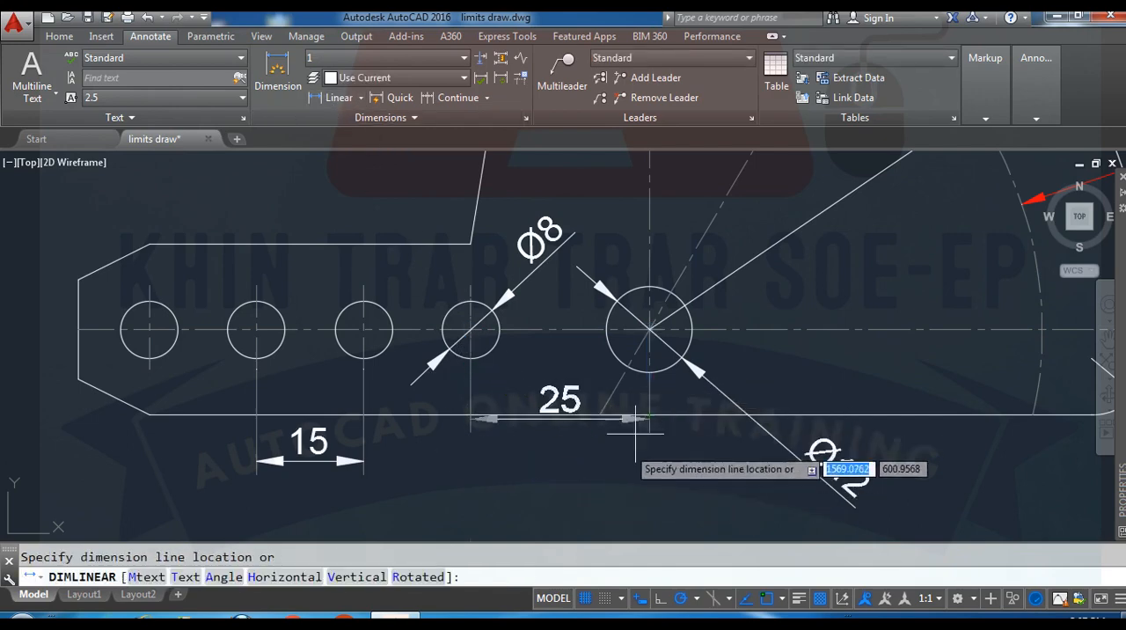
left_click(633, 427)
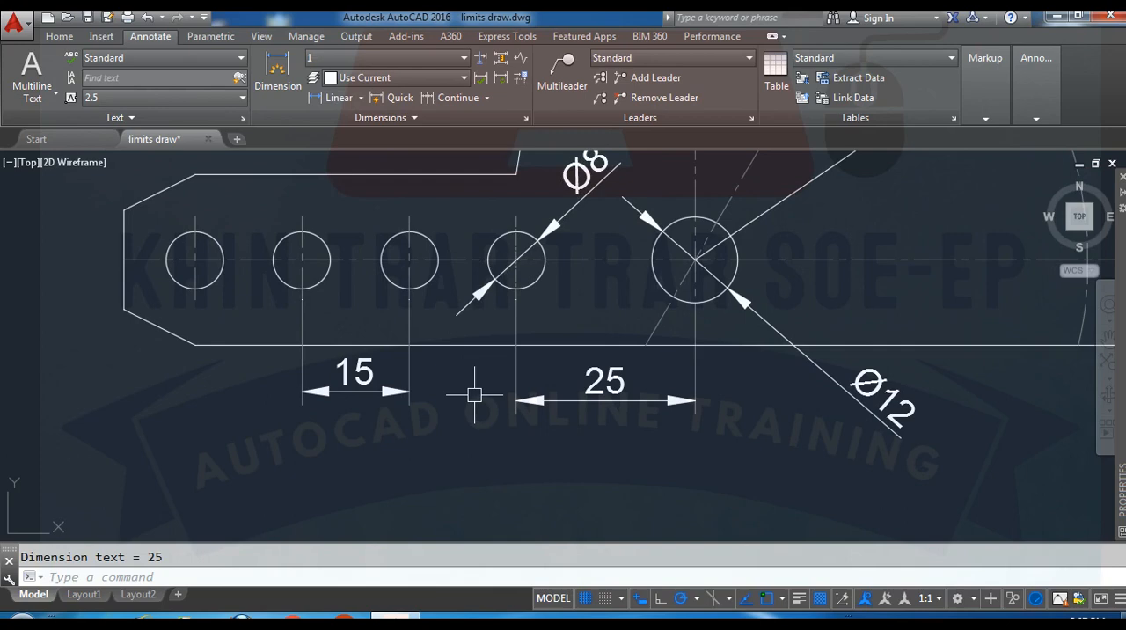
left_click(339, 97)
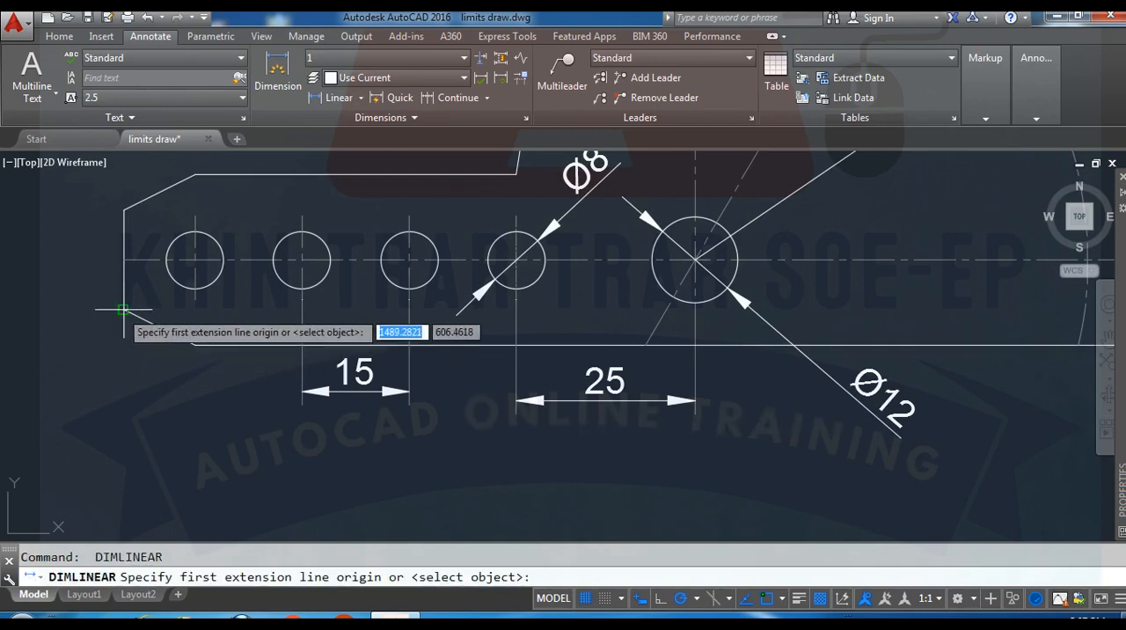
Step: Place the 80 overall length and the 14 and 24 left-end vertical dimensions
left_click(123, 310)
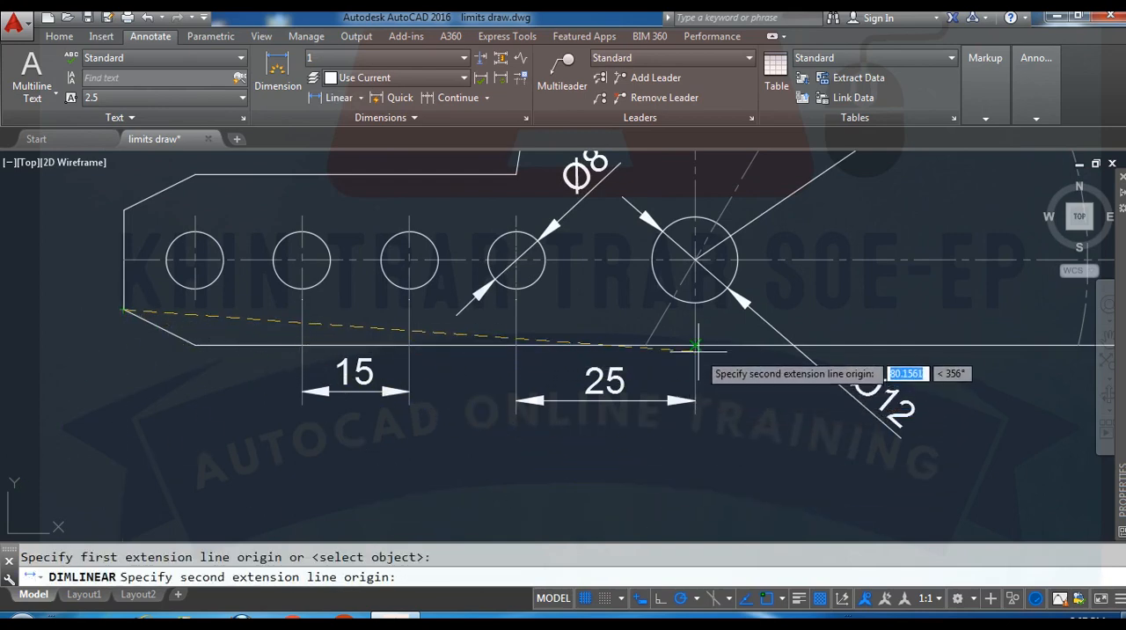
mouse_move(695, 413)
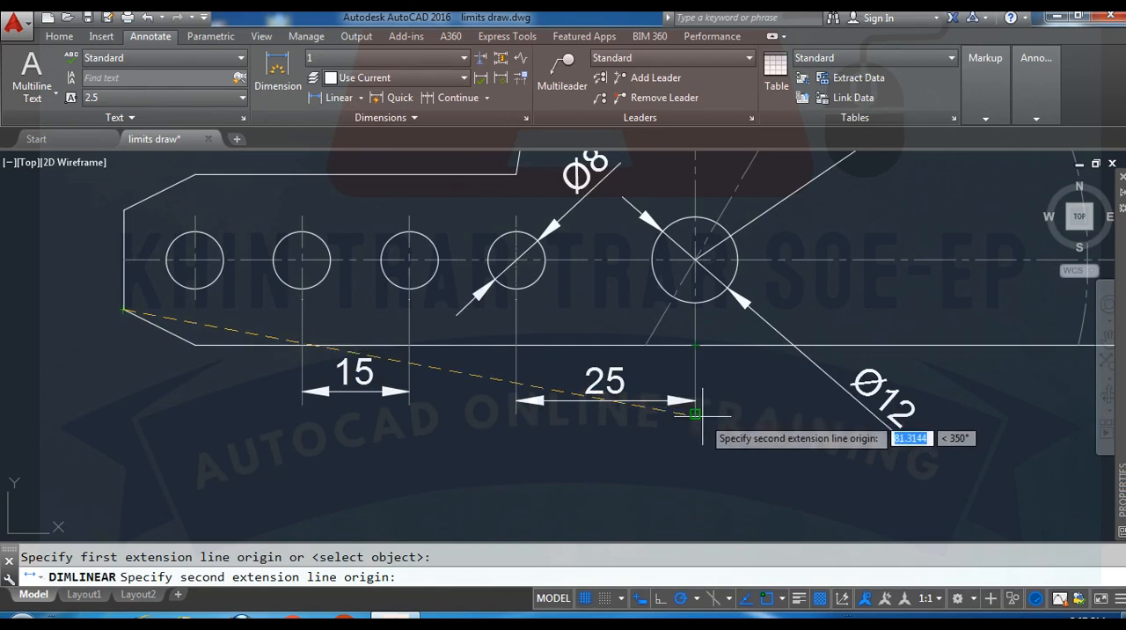
left_click(695, 414)
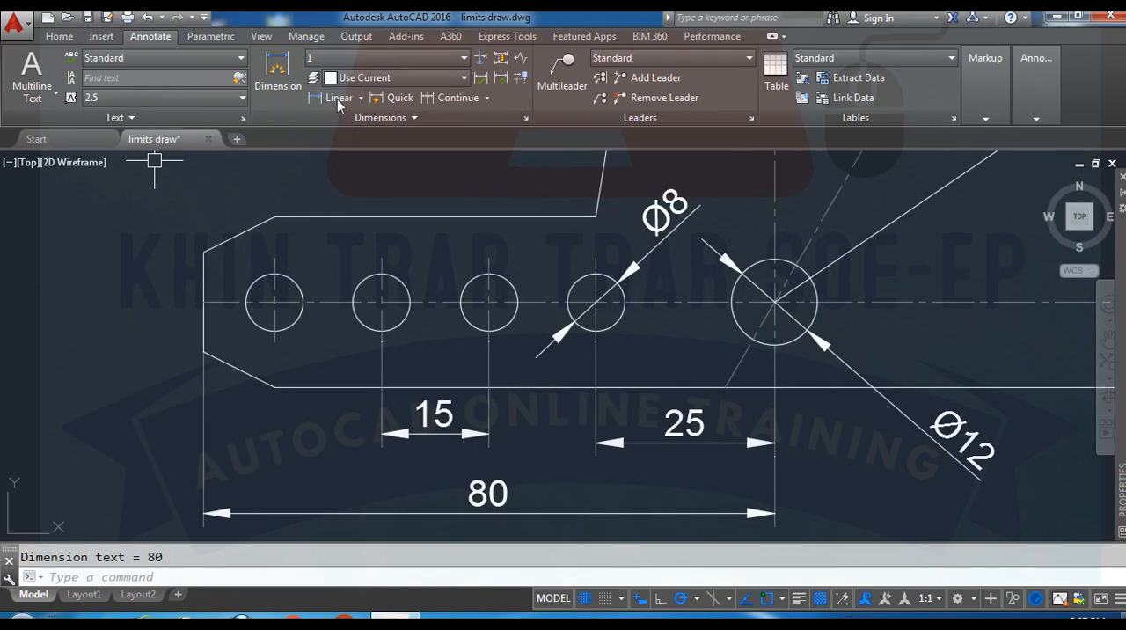
left_click(338, 97)
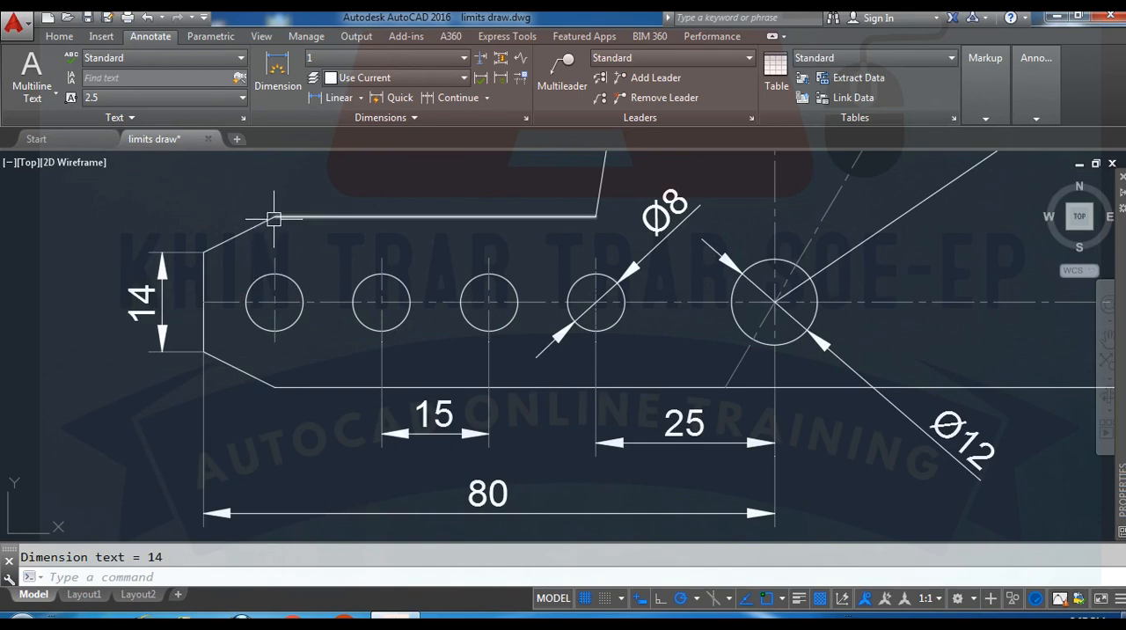
mouse_move(338, 98)
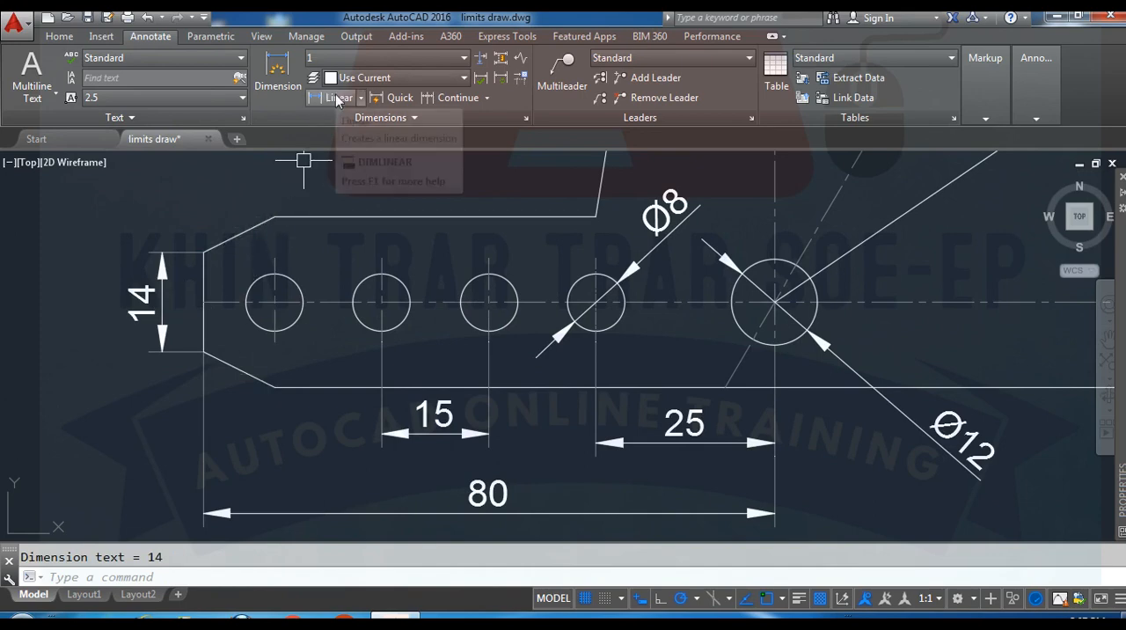
left_click(338, 97)
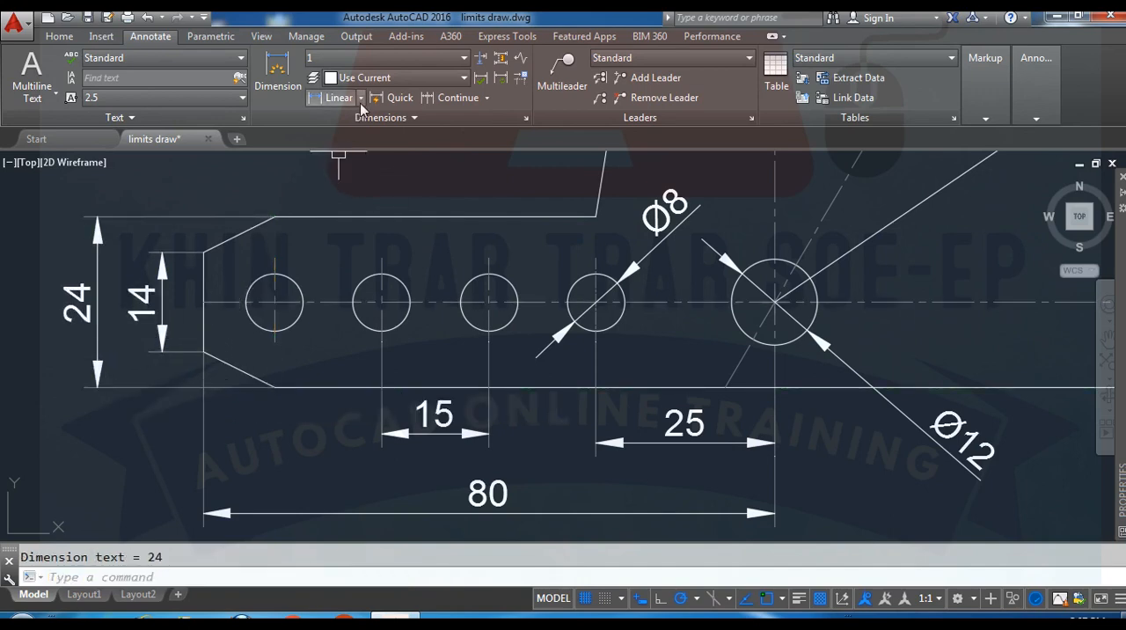
left_click(359, 98)
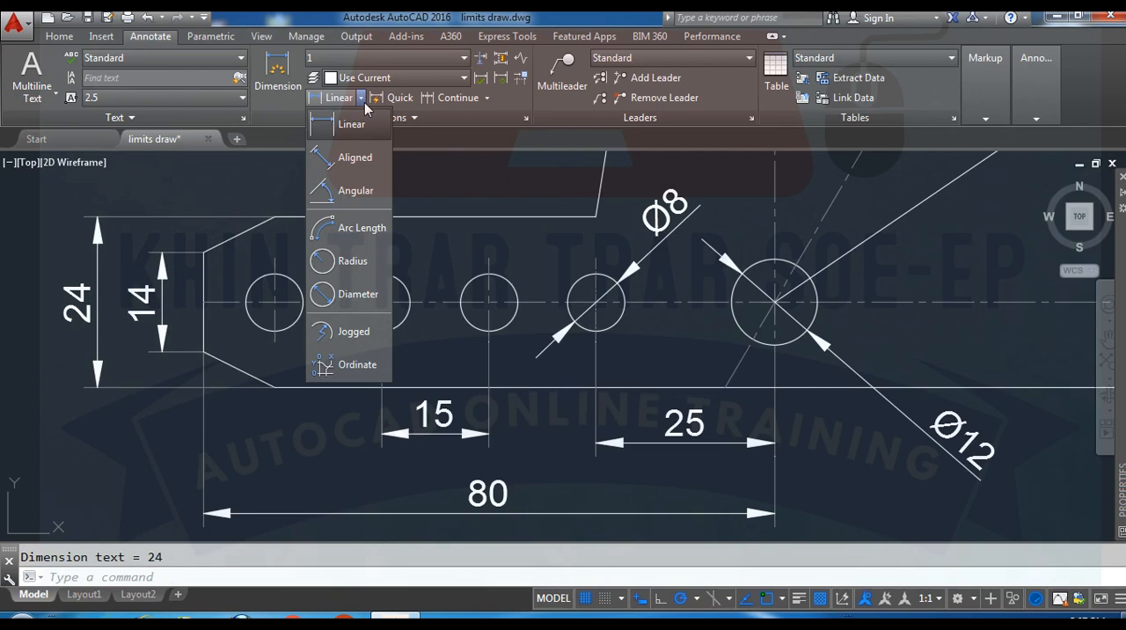
Step: Dimension both sloped left-end edges with aligned 11.18 dimensions
left_click(355, 156)
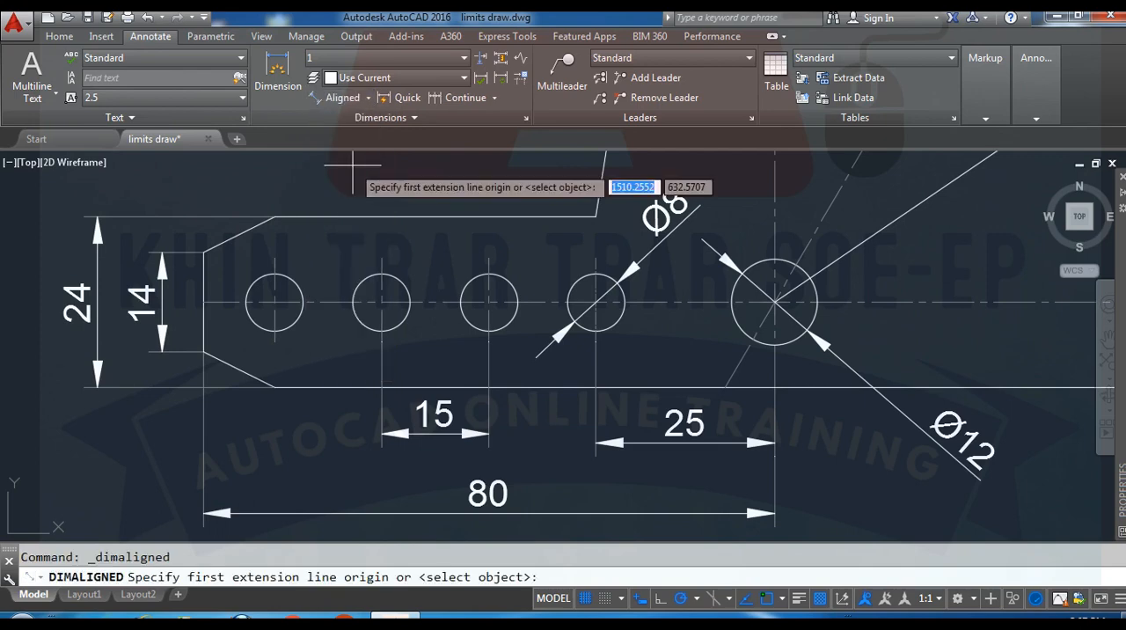
mouse_move(269, 220)
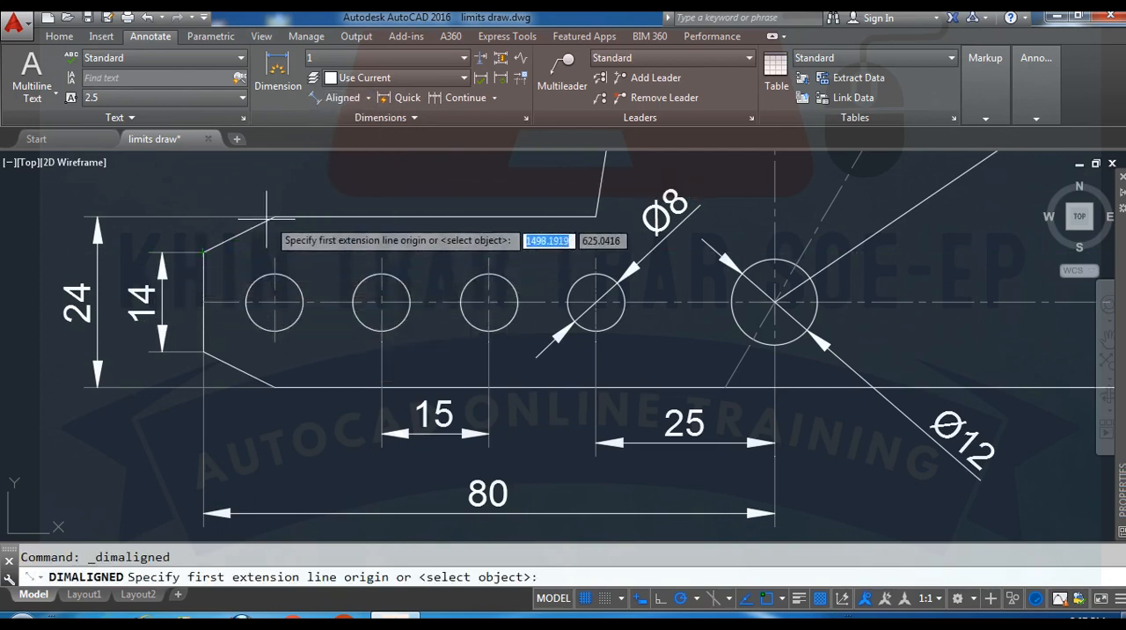
left_click(268, 217)
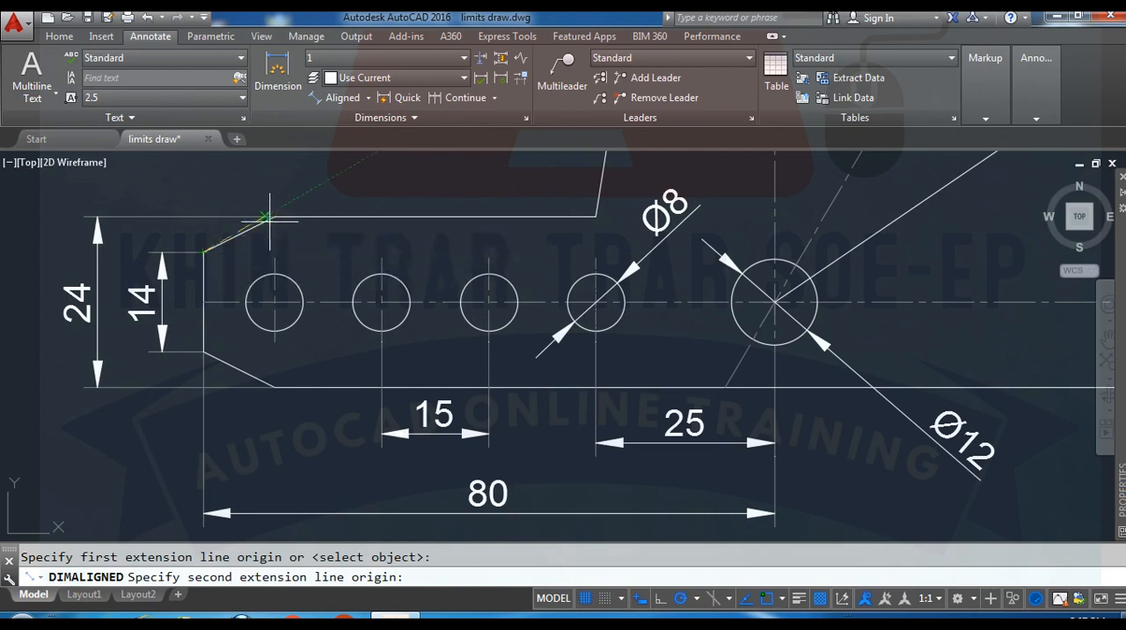
left_click(260, 209)
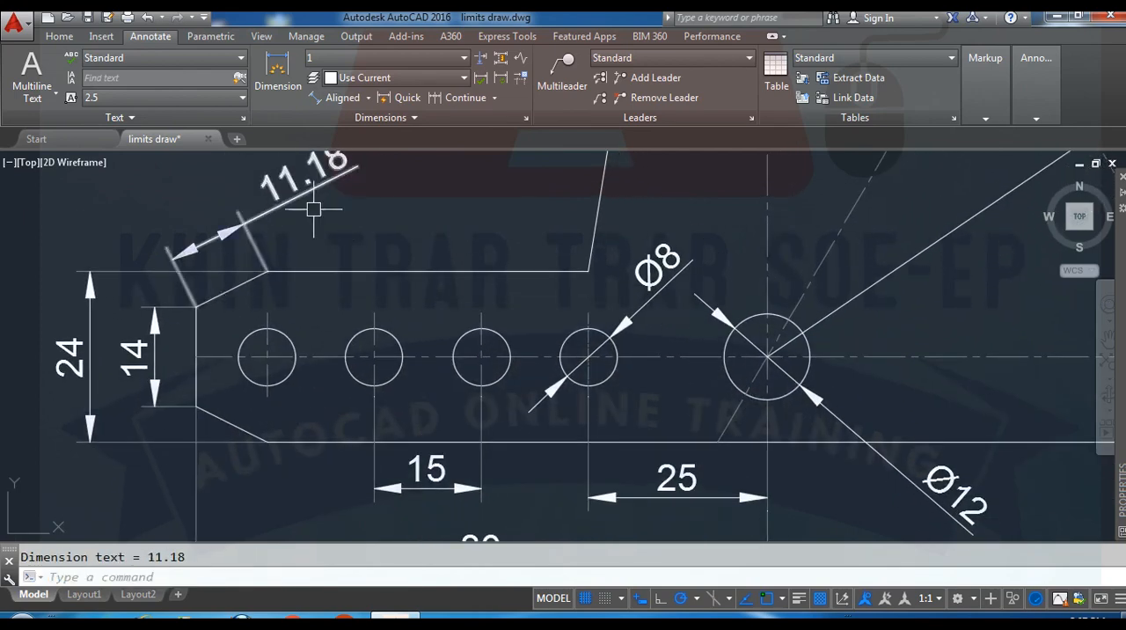
left_click(342, 97)
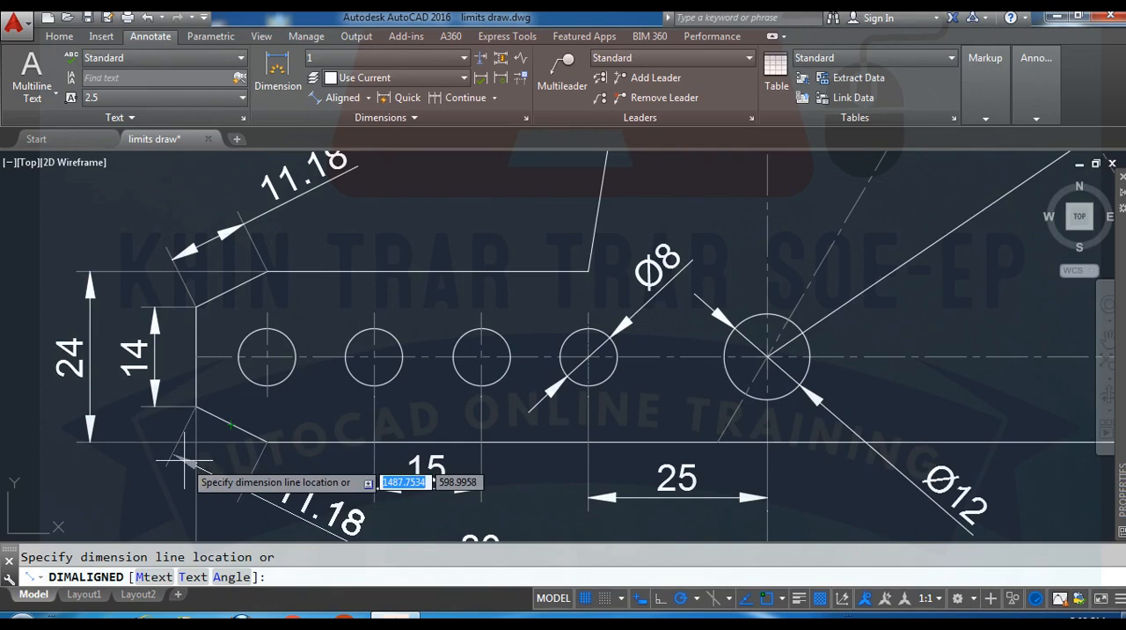
left_click(231, 449)
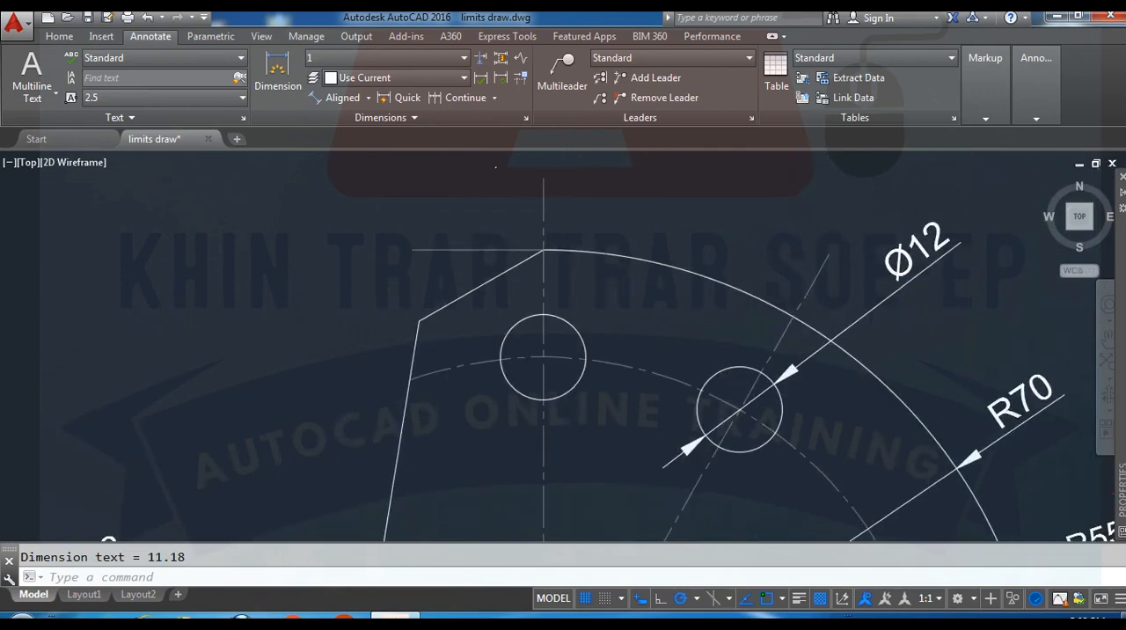
Step: Add 30° angular dimensions at the top slanted edge and between the centre lines
left_click(368, 96)
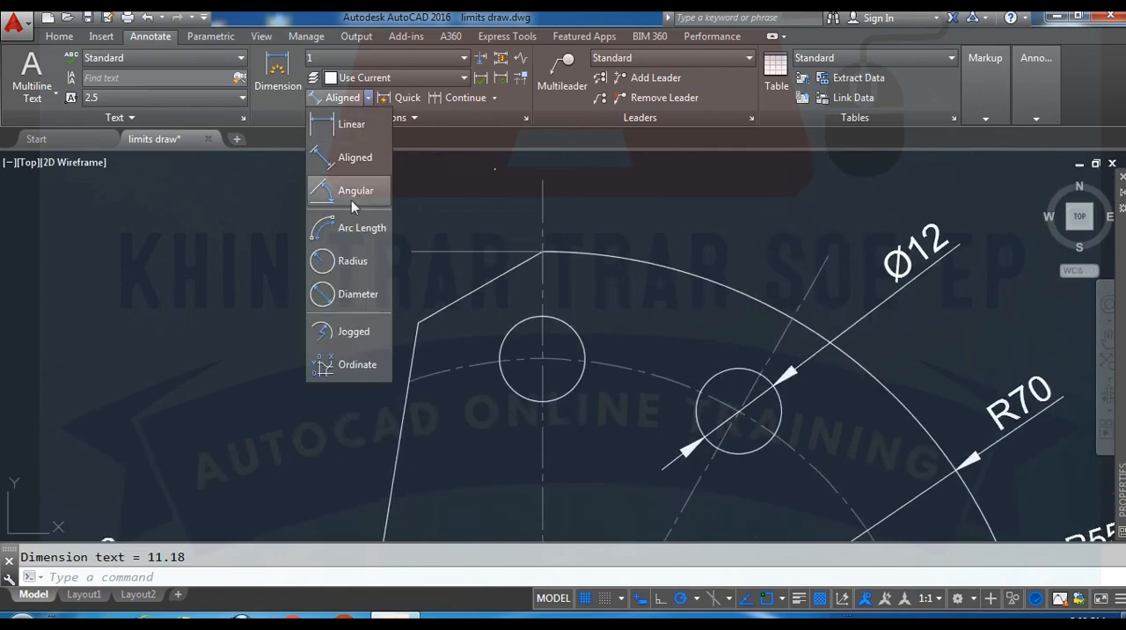
left_click(355, 190)
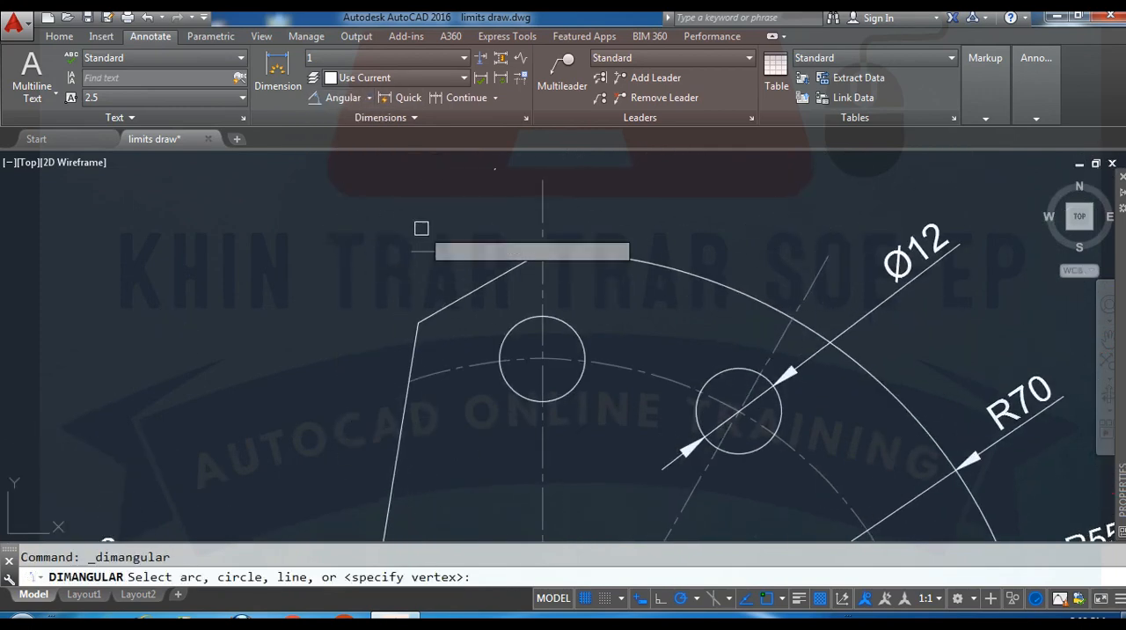
left_click(450, 303)
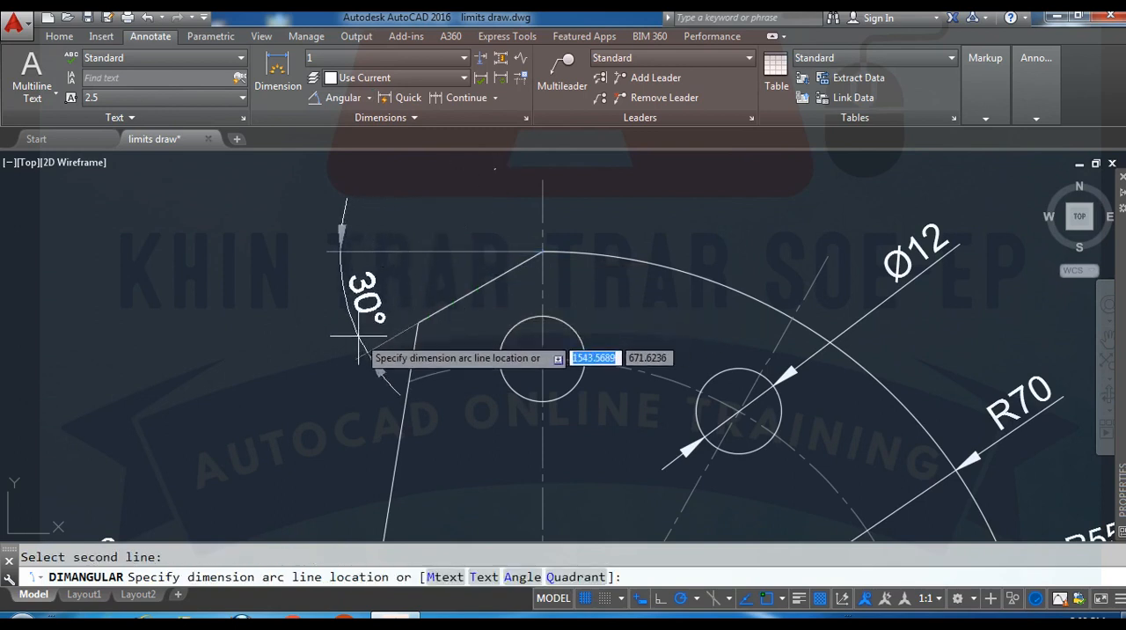
left_click(356, 333)
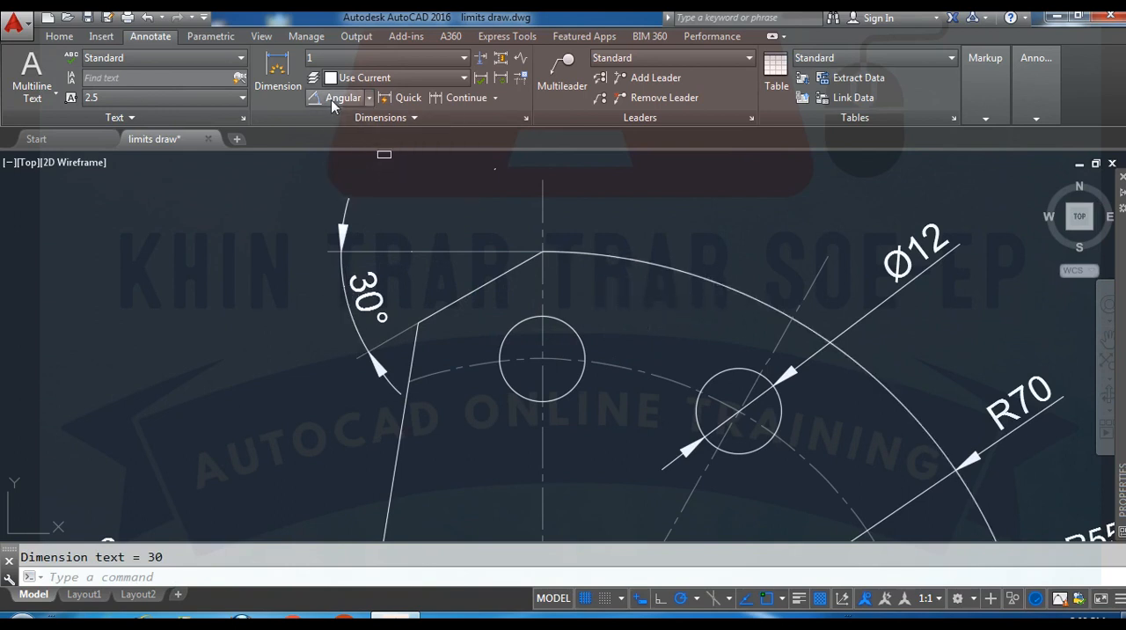
left_click(542, 257)
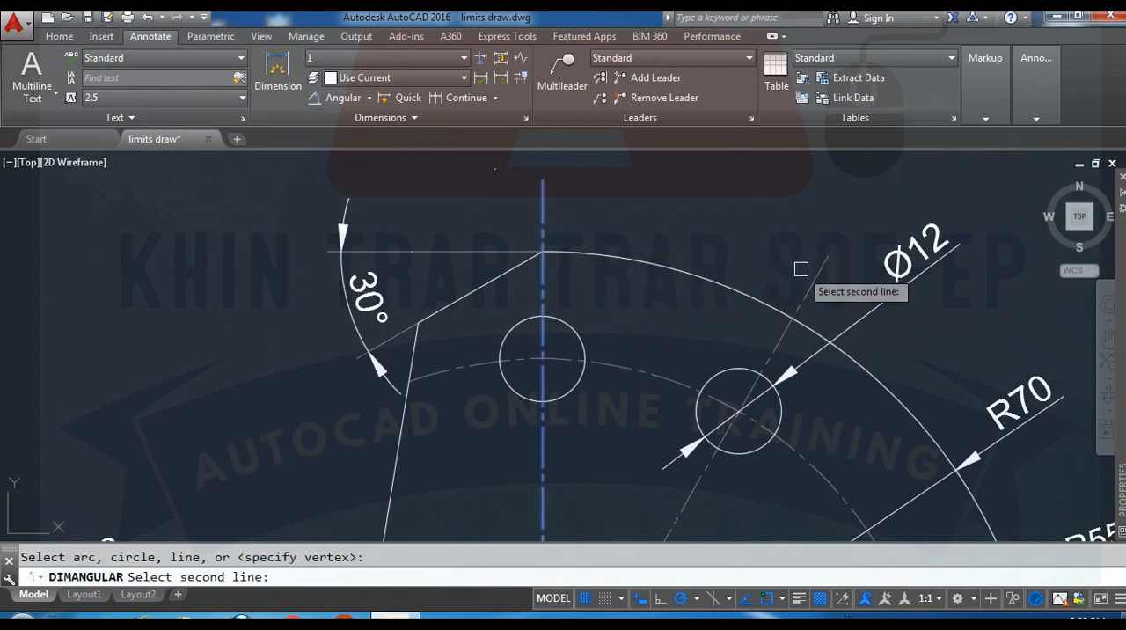
left_click(763, 252)
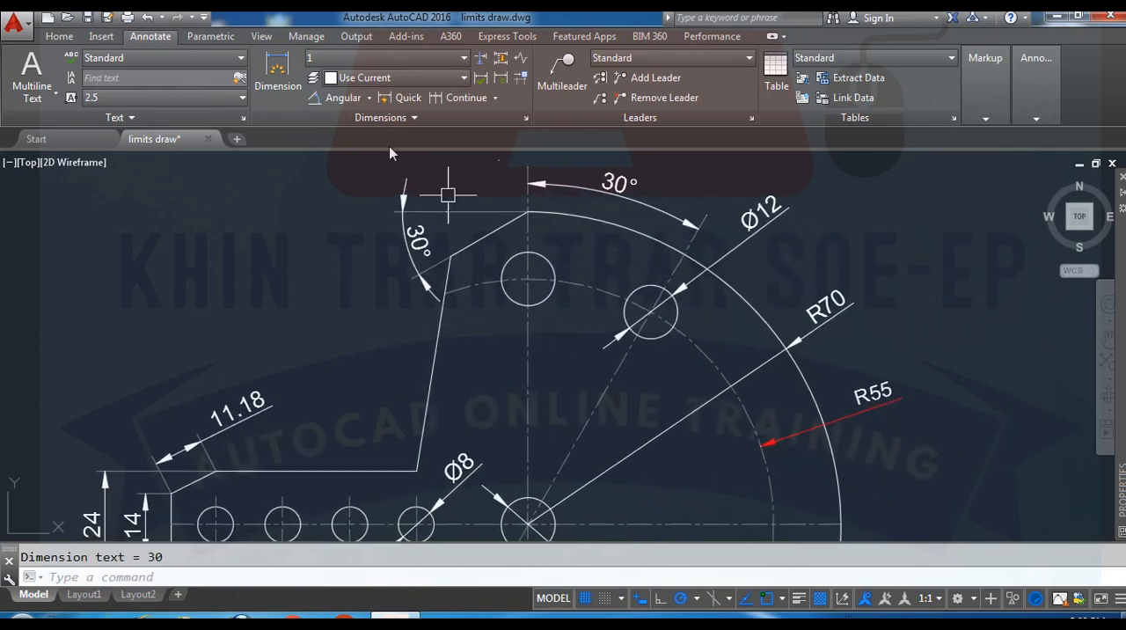
left_click(342, 98)
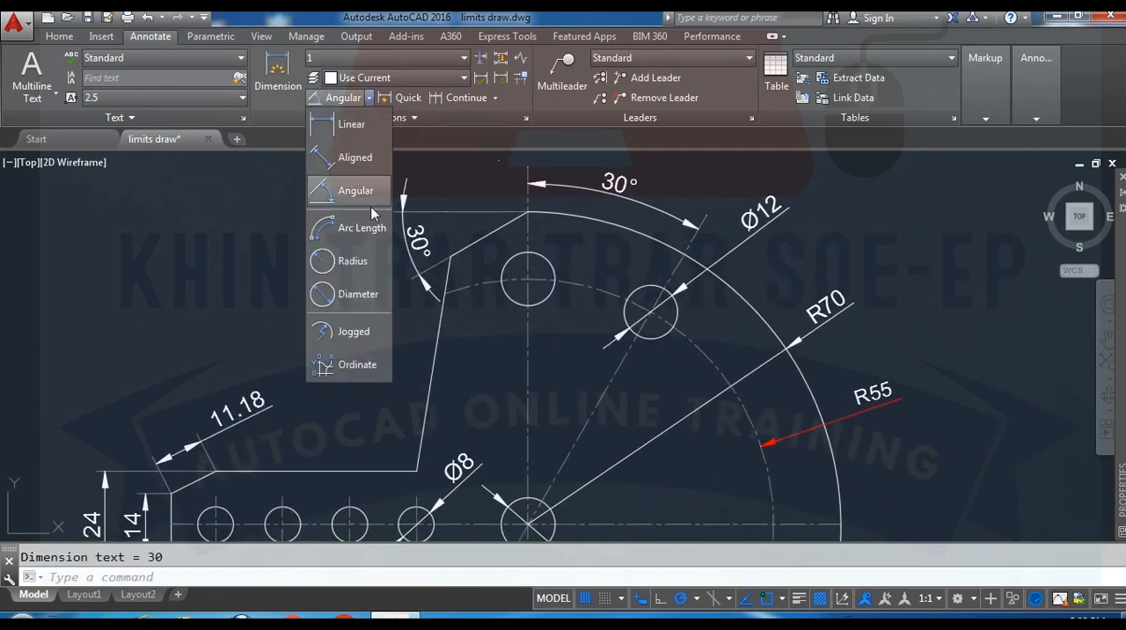
Step: Place a second R70 radius on the outer arc and an R55 on the dashed arc
left_click(352, 260)
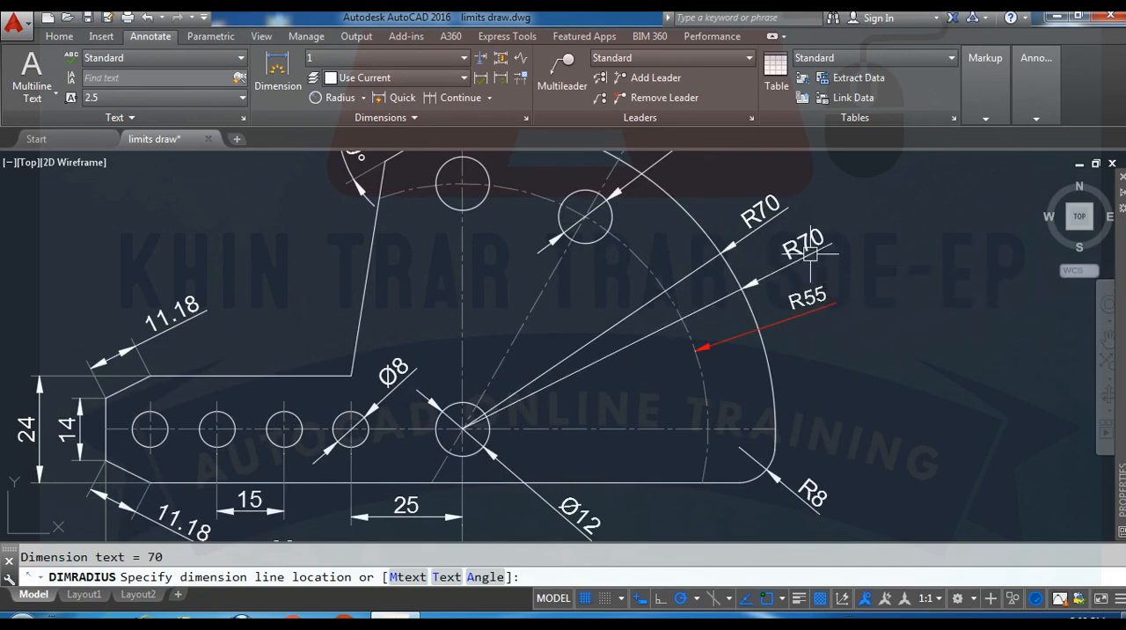
left_click(364, 97)
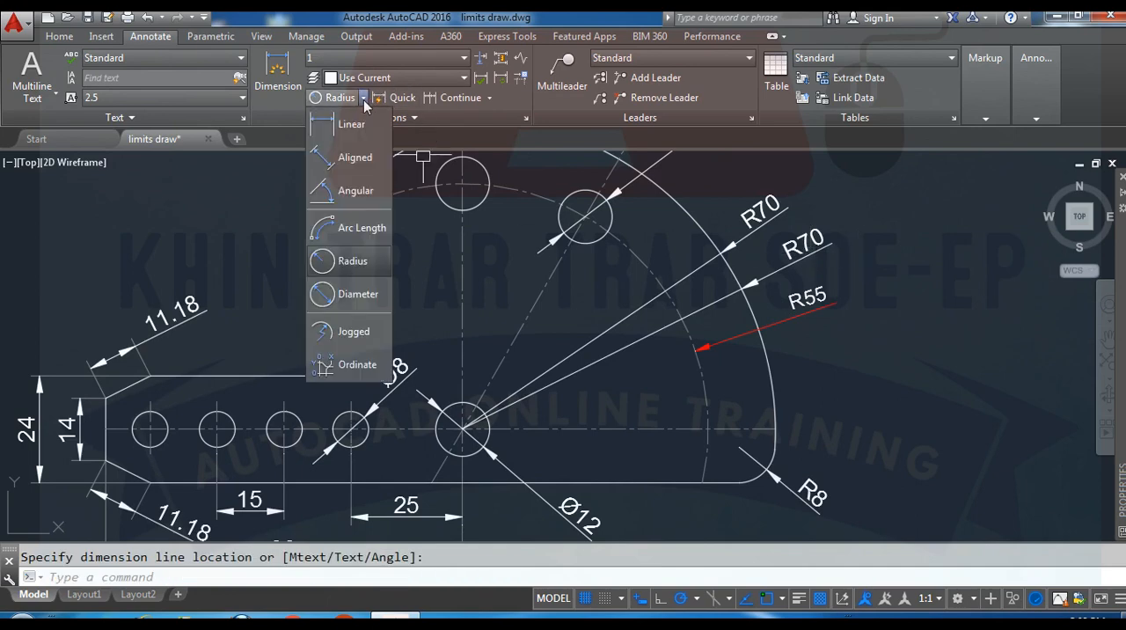
mouse_move(352, 260)
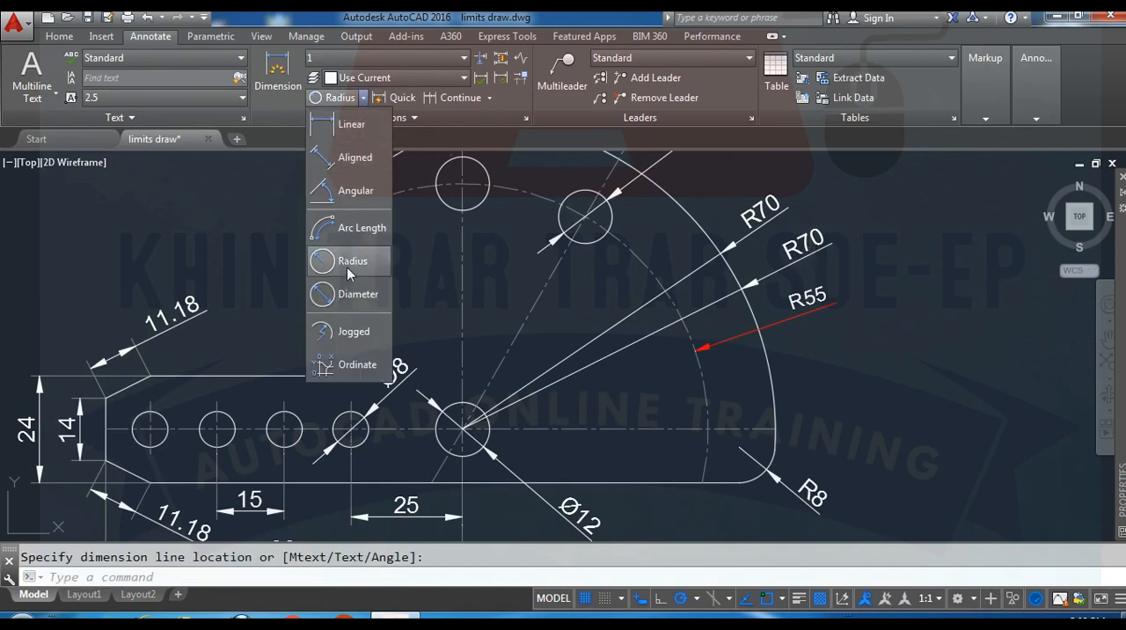
left_click(352, 260)
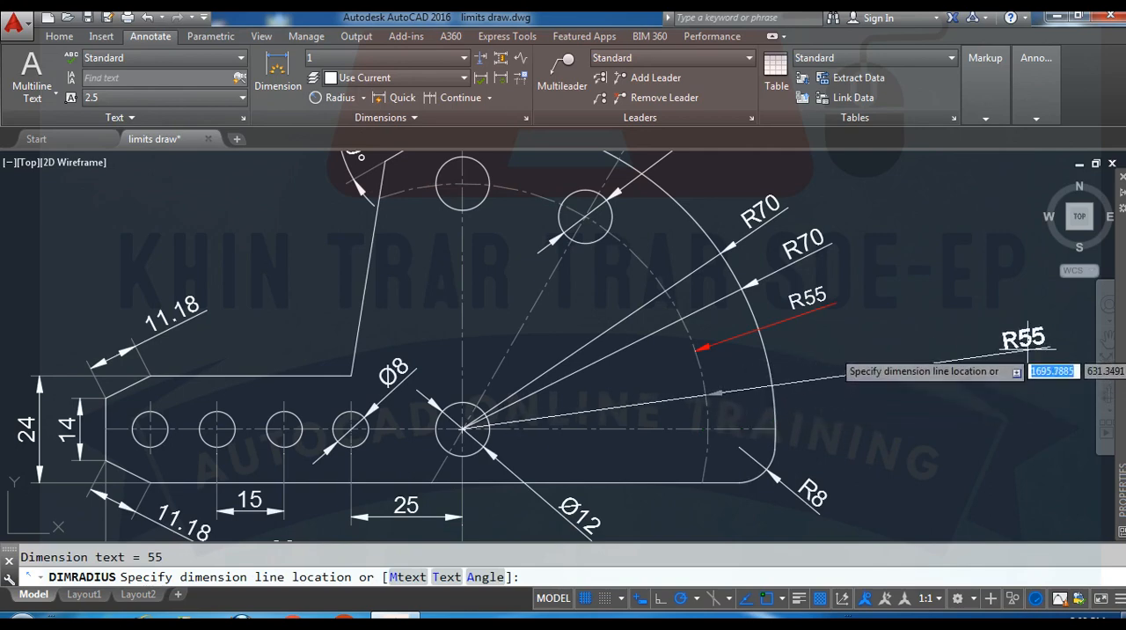
mouse_move(686, 405)
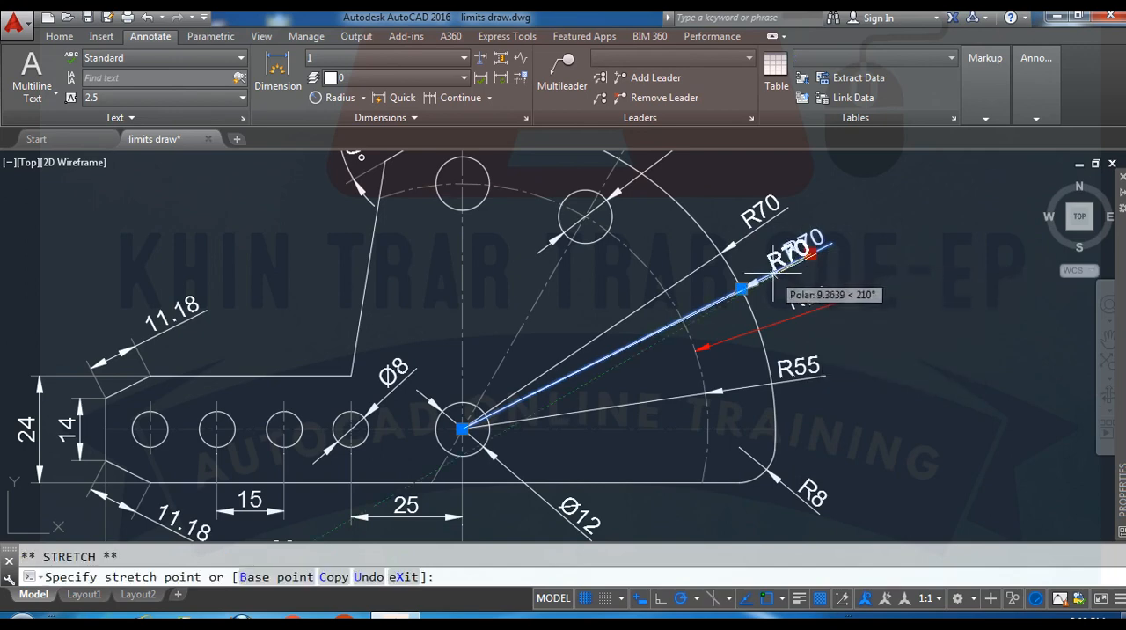
key("Escape")
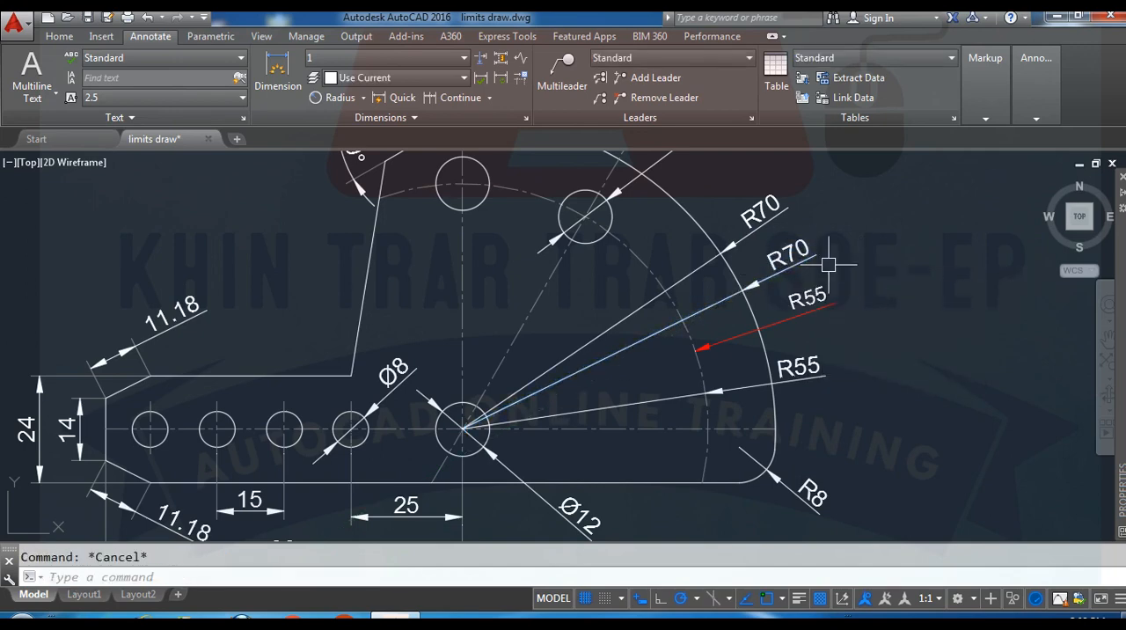
Step: Place a Ø12 diameter dimension on the top hole circle
left_click(363, 97)
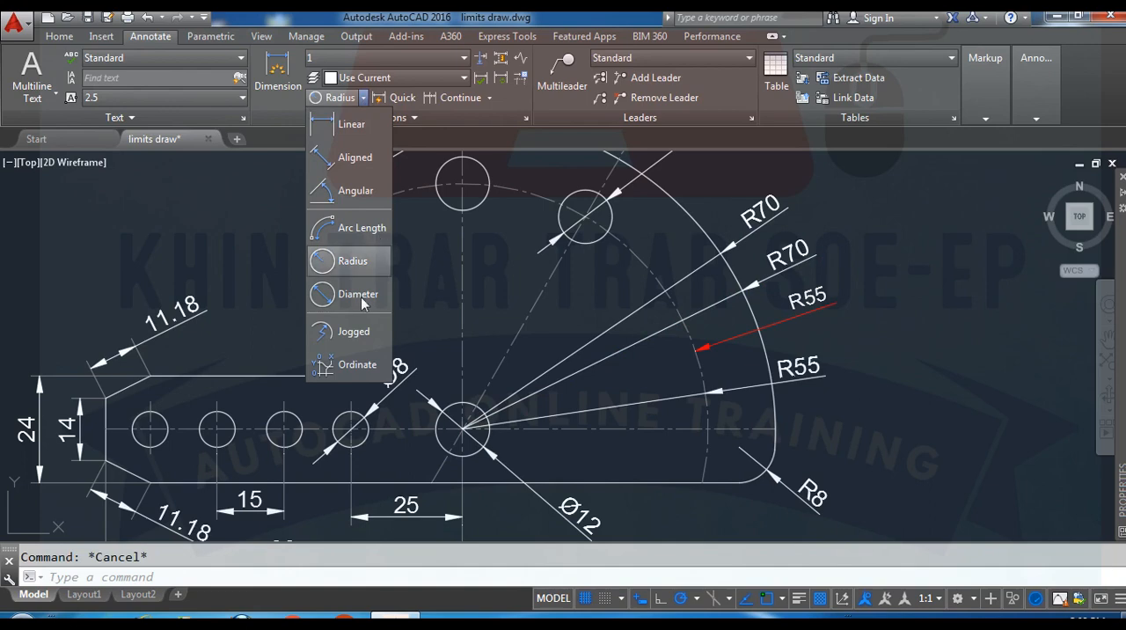
left_click(358, 293)
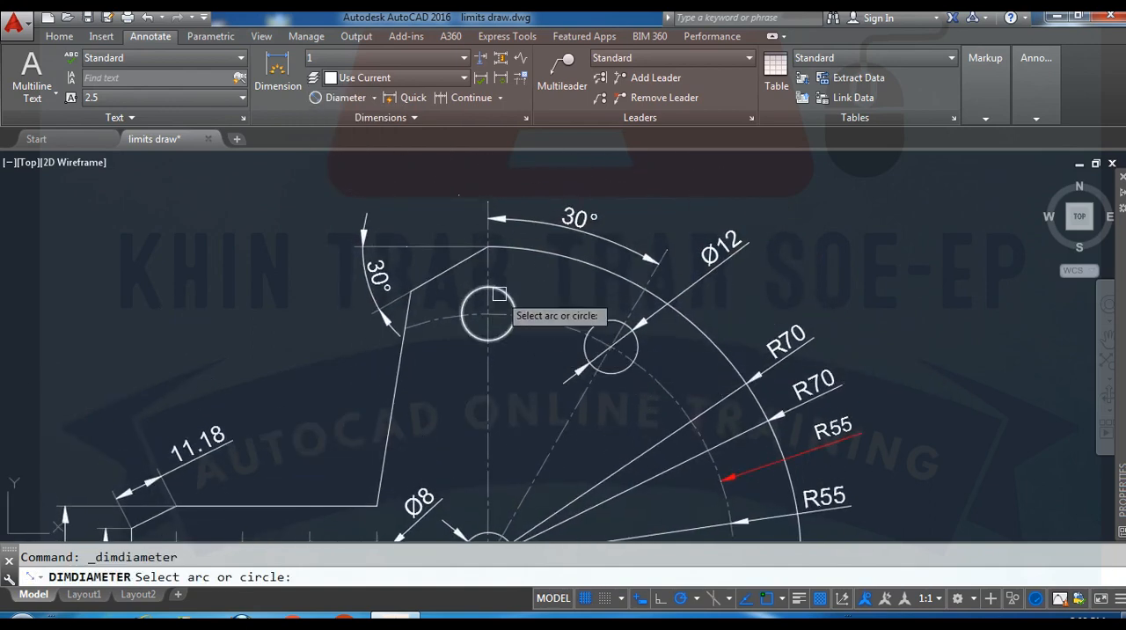
left_click(489, 315)
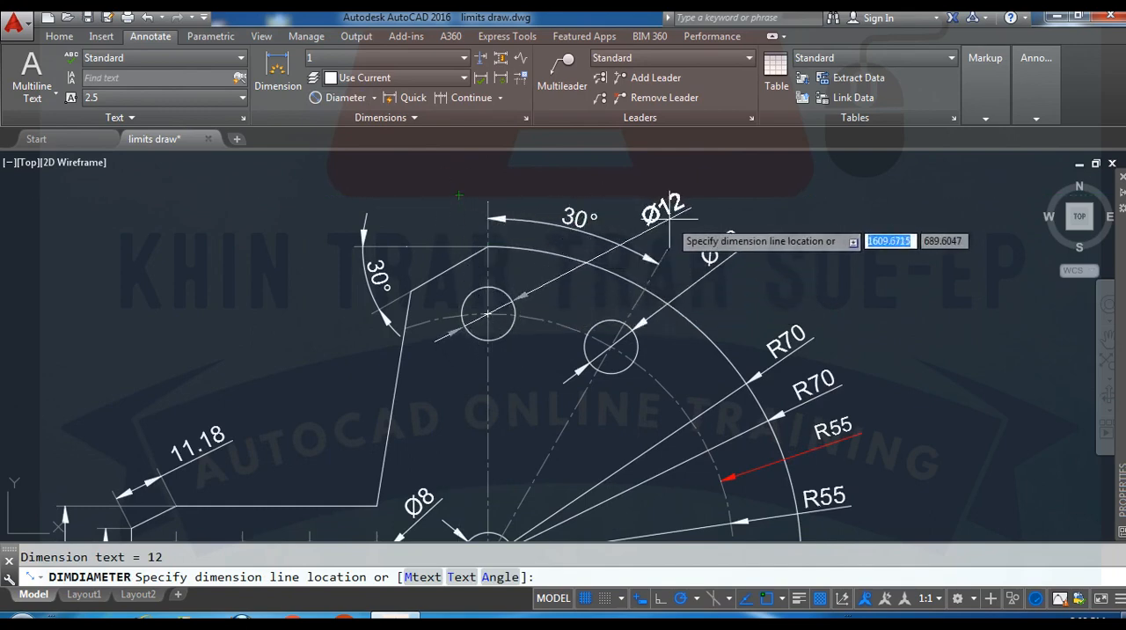
mouse_move(721, 242)
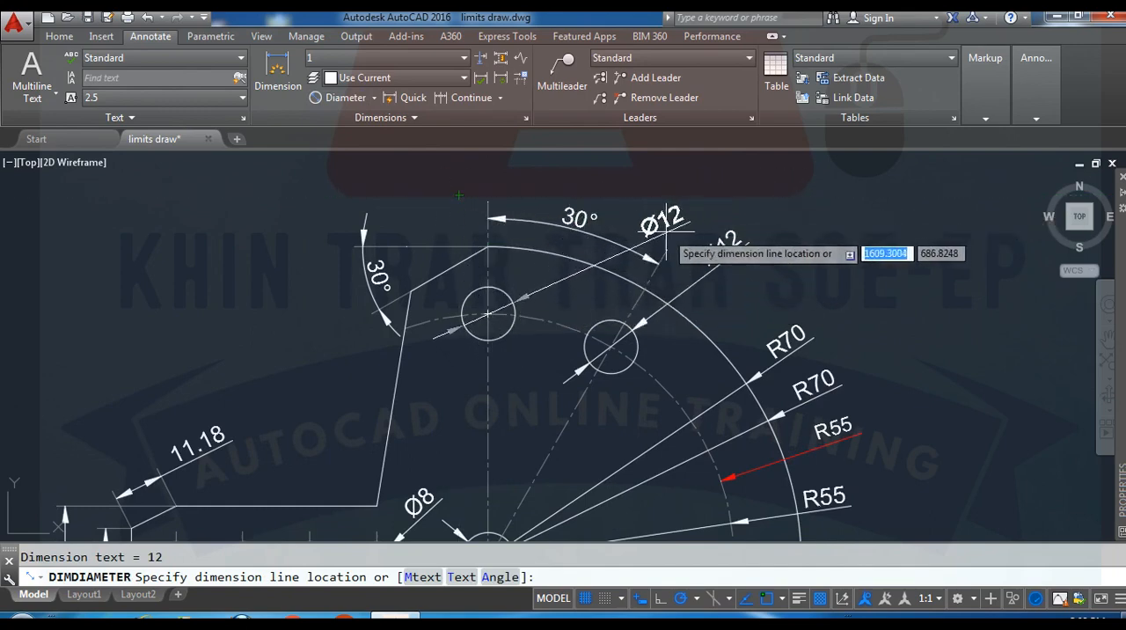
left_click(722, 246)
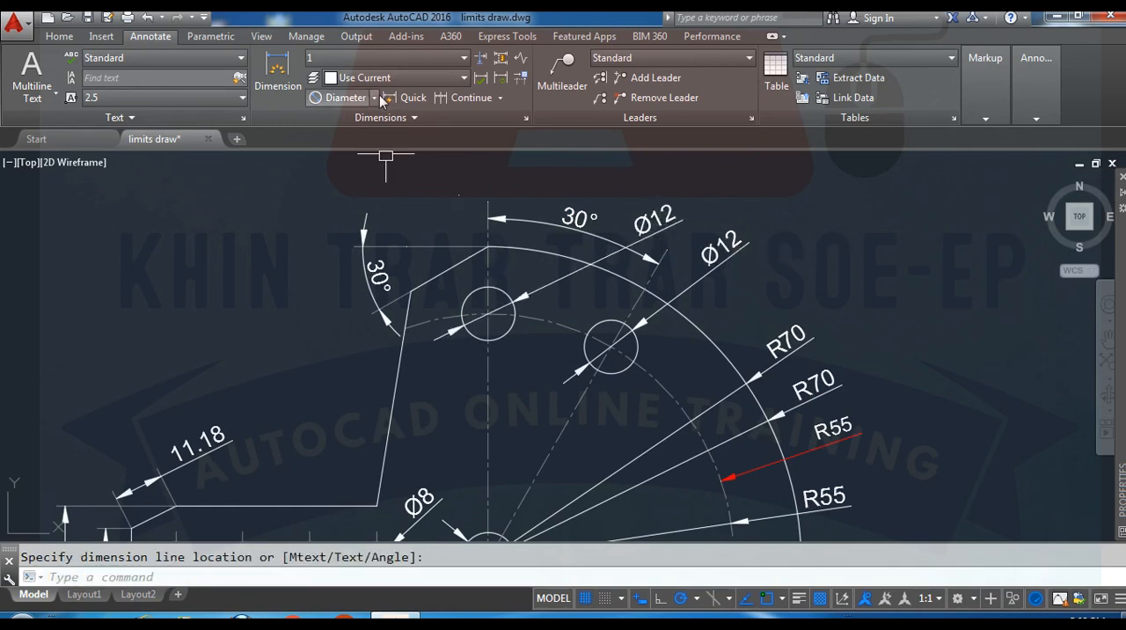